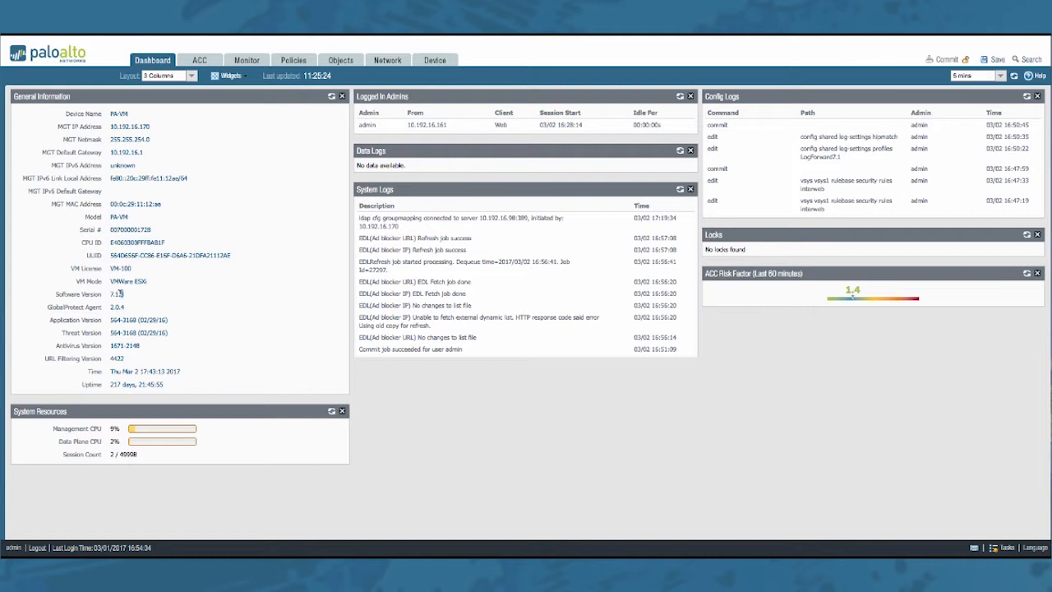
mouse_move(120, 295)
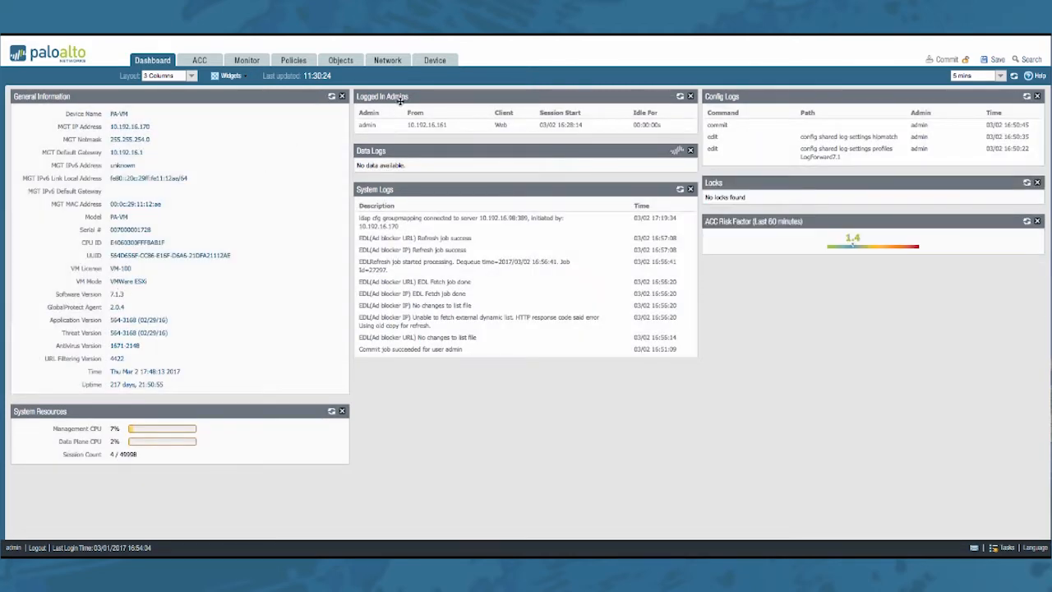
Show the Log Forwarding profiles list under Objects
click(341, 59)
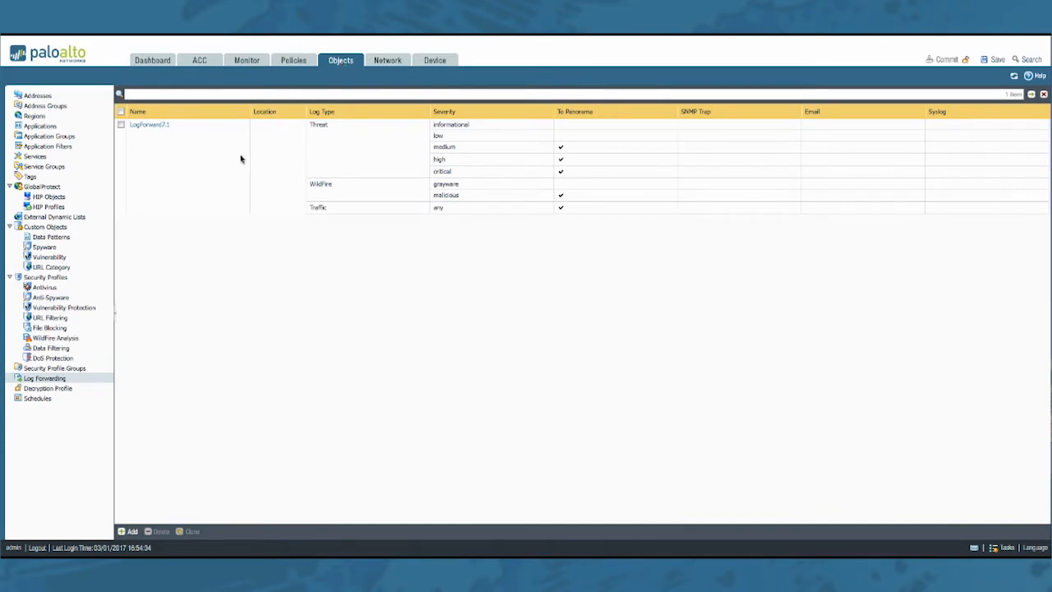
mouse_move(46, 379)
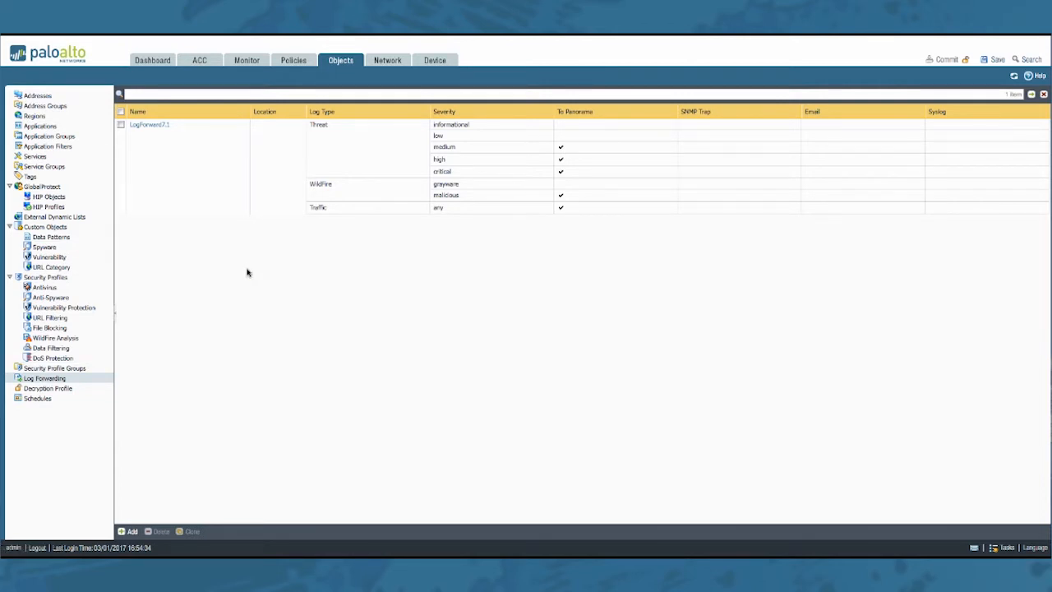
mouse_move(253, 253)
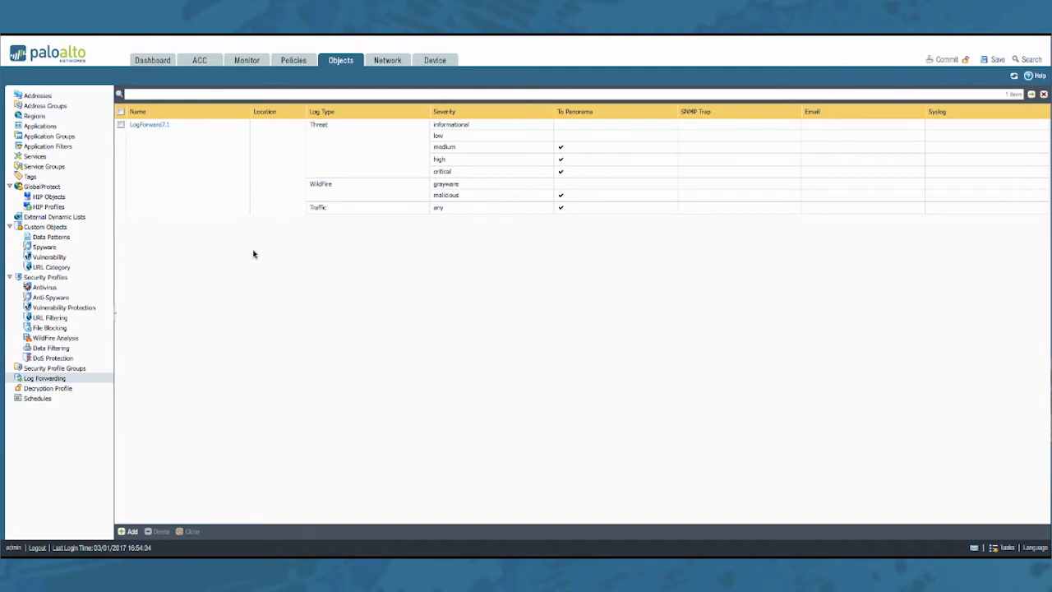
mouse_move(123, 524)
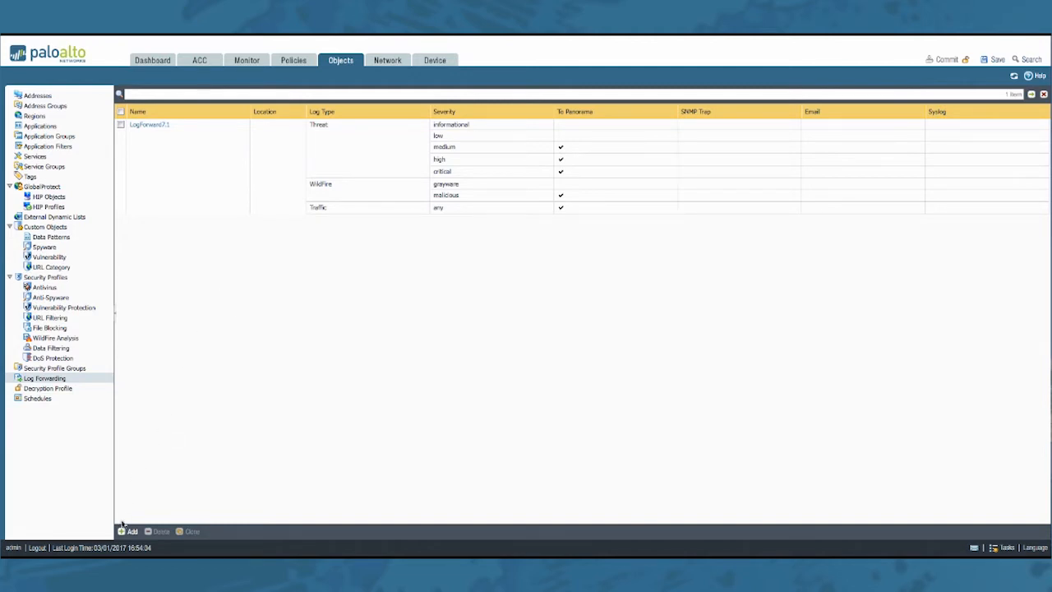
Create a log forwarding profile named 'test' forwarding traffic, threat and WildFire logs to Panorama
click(128, 531)
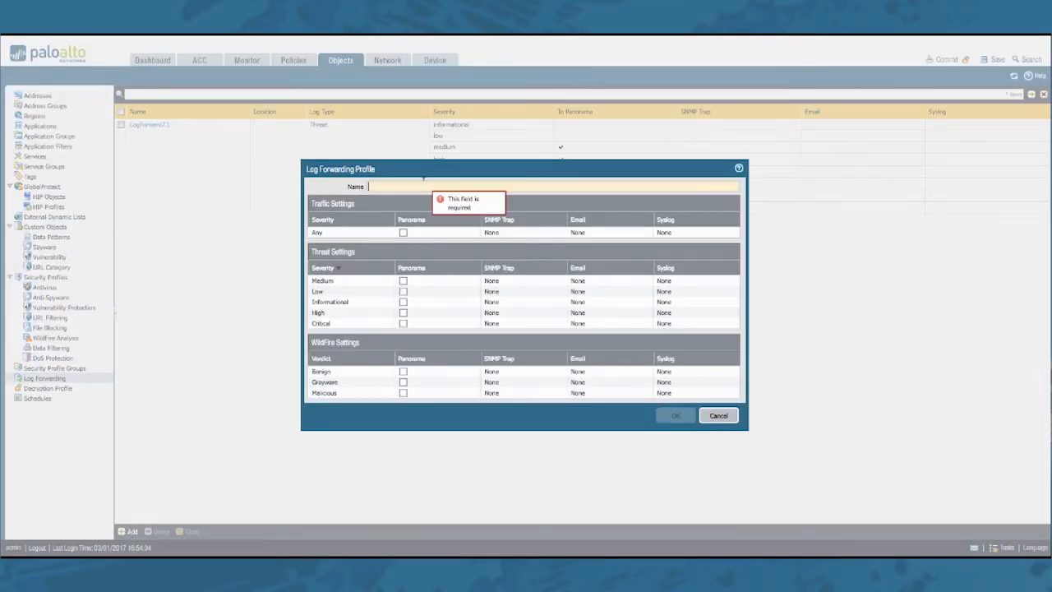
text(testprofile)
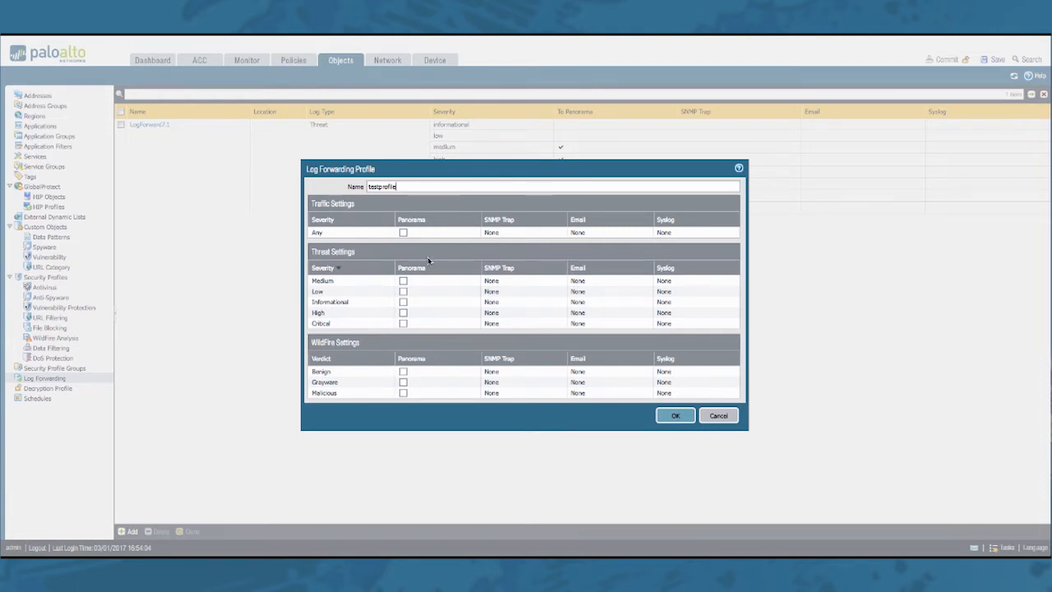
mouse_move(487, 236)
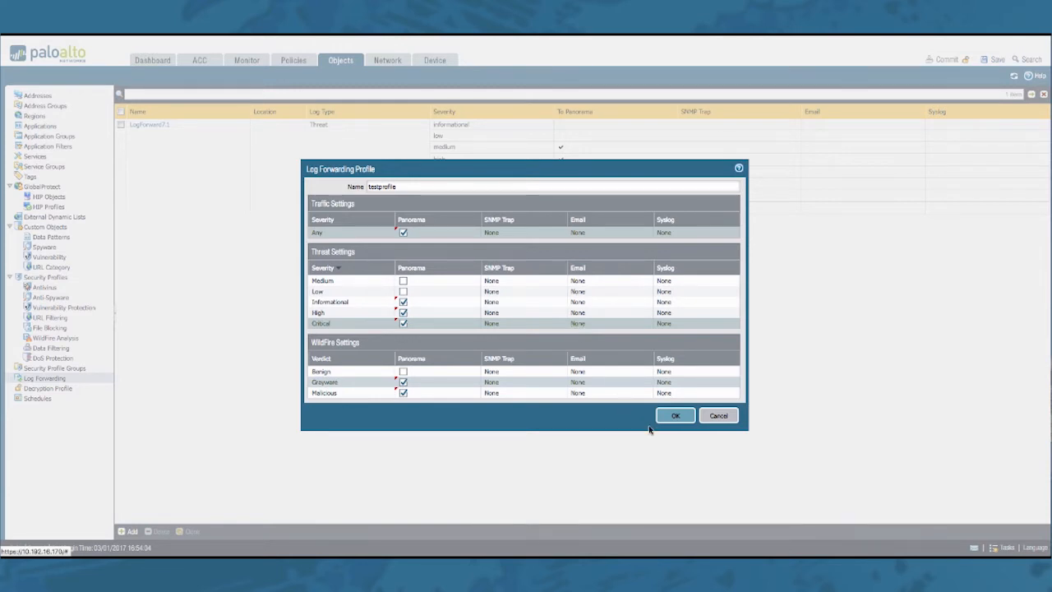
click(674, 414)
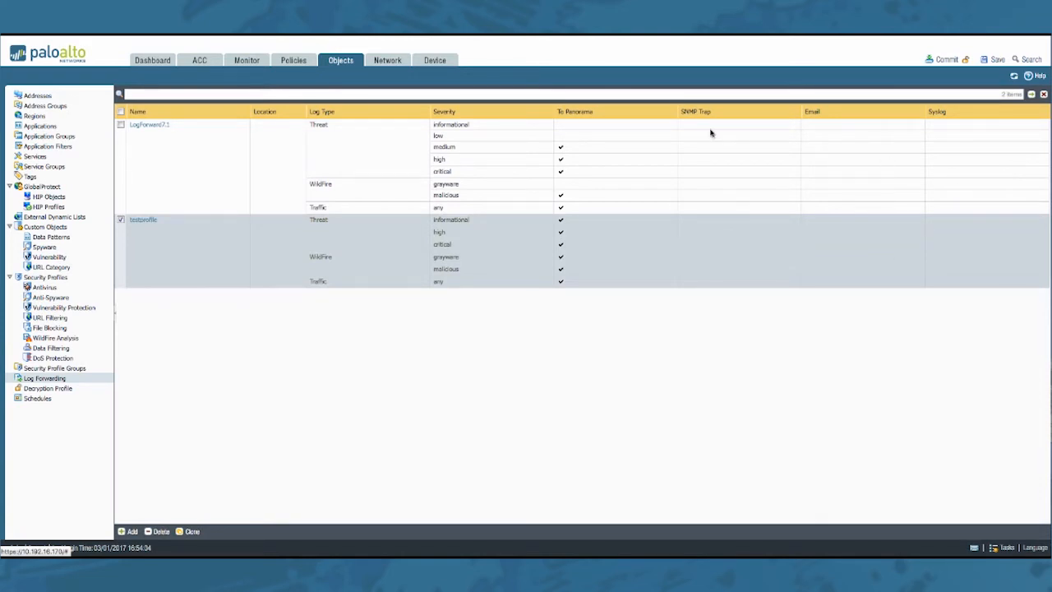
View the Device log settings and commit the configuration changes
click(434, 59)
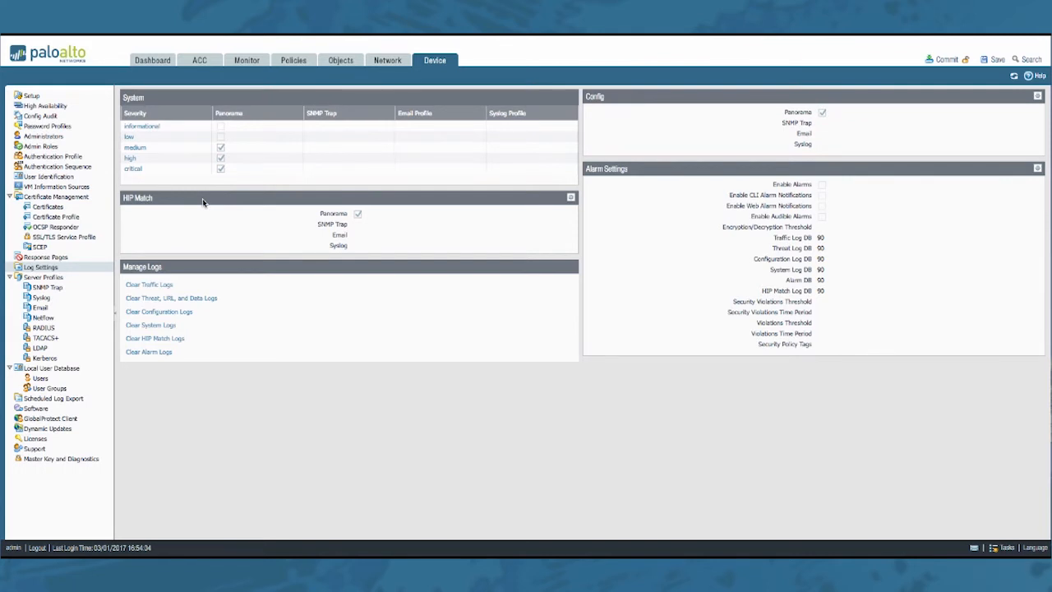
mouse_move(260, 148)
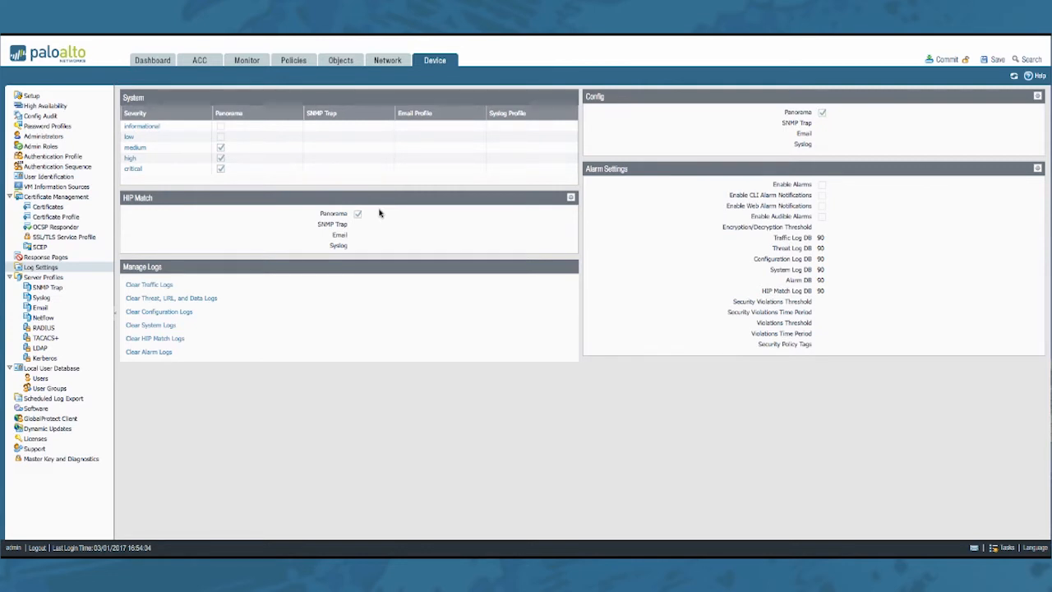
click(947, 59)
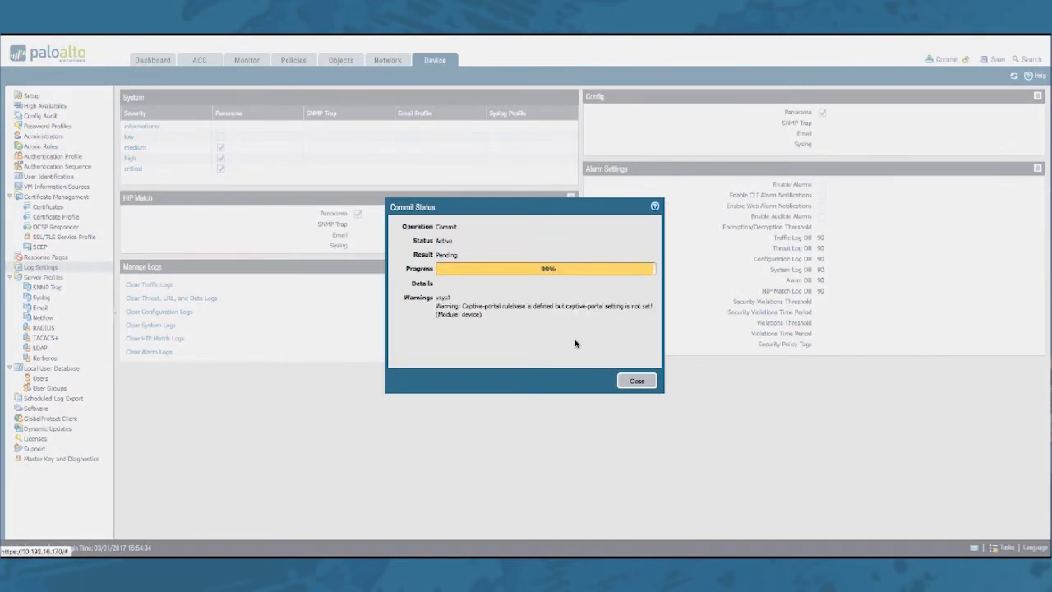
Close Commit Status and show the Log Forwarding list on the second firewall
click(636, 382)
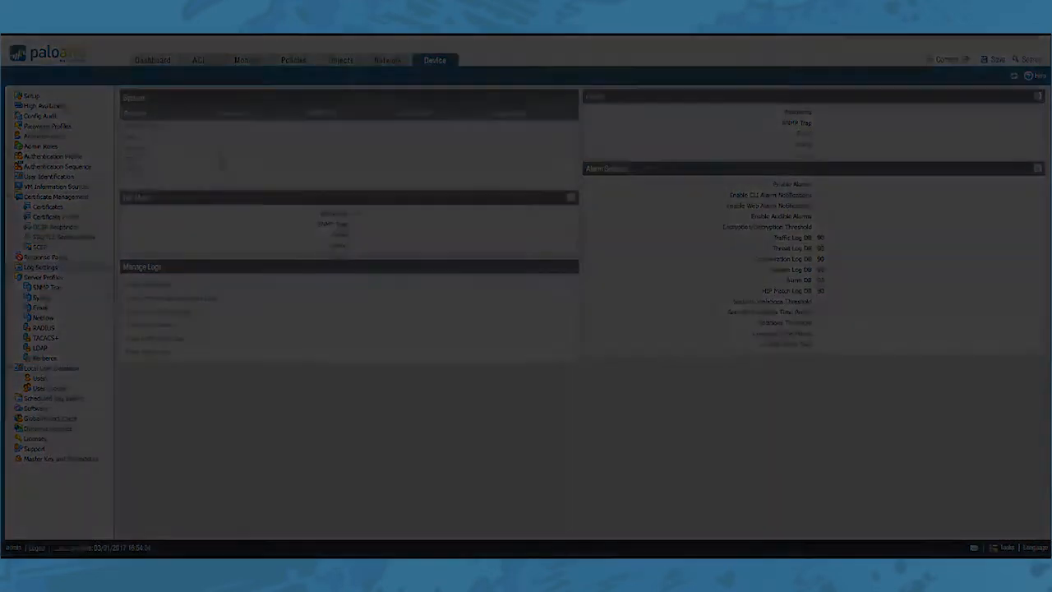
click(152, 63)
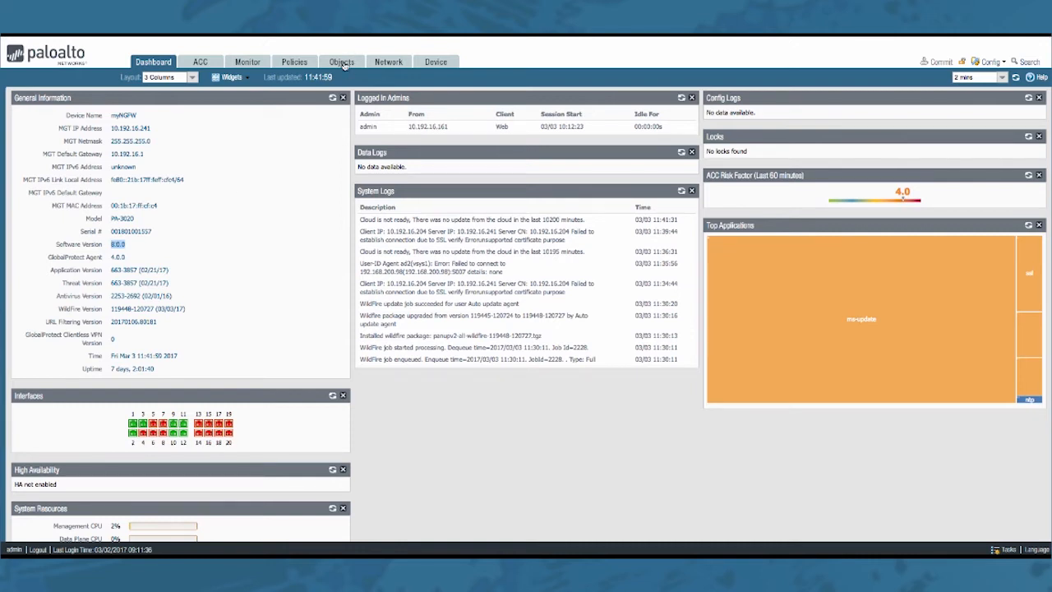
click(342, 62)
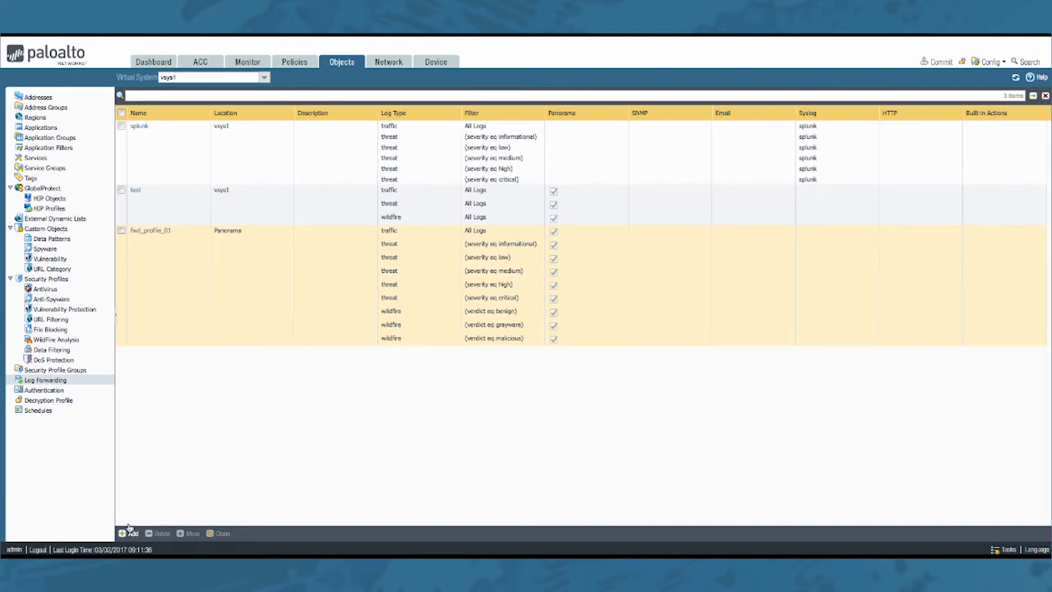
Begin a new log forwarding profile named 'Forwarding8.0'
click(129, 533)
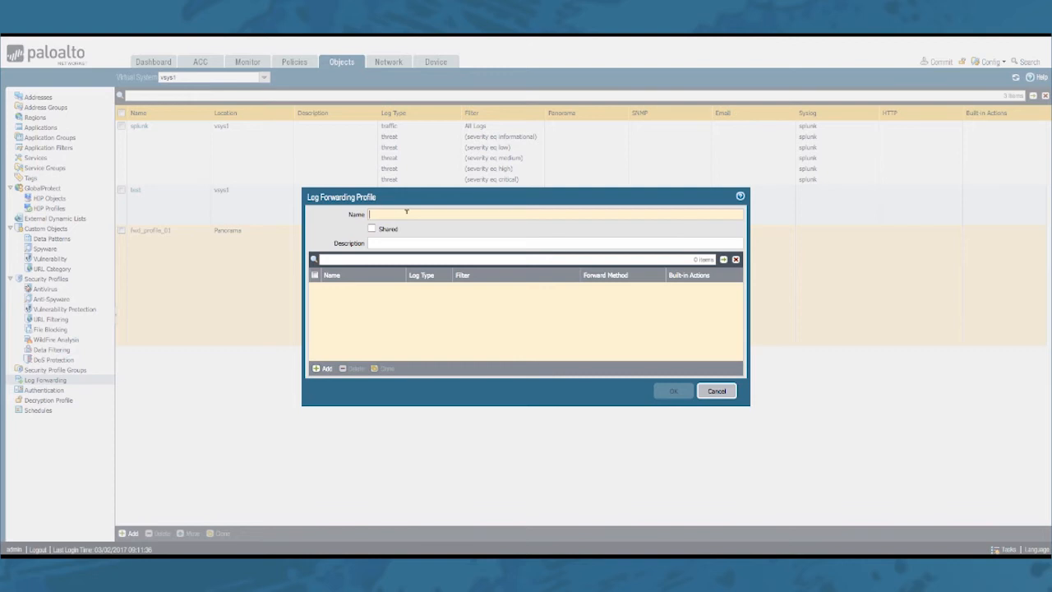
text(Forwarding)
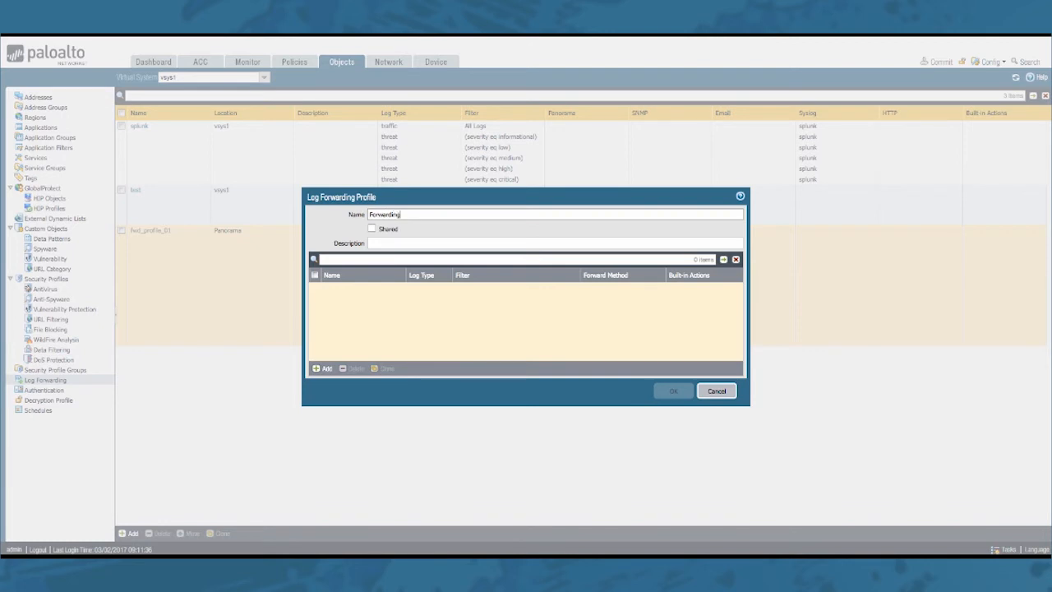
text(8.0)
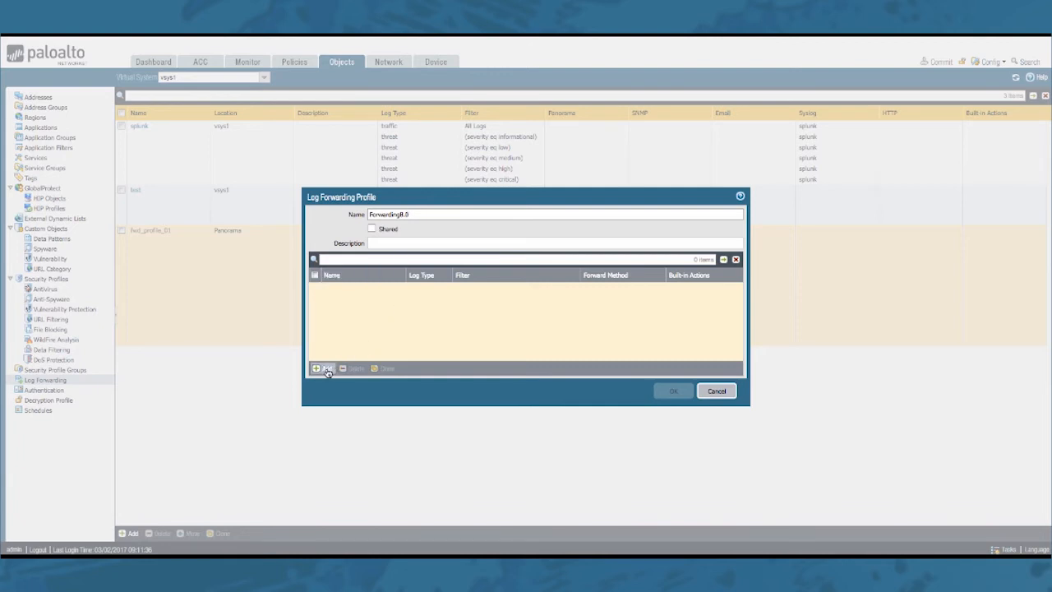
Add a match list named matchlistexample with log type threat and bring up its filter choices
click(326, 368)
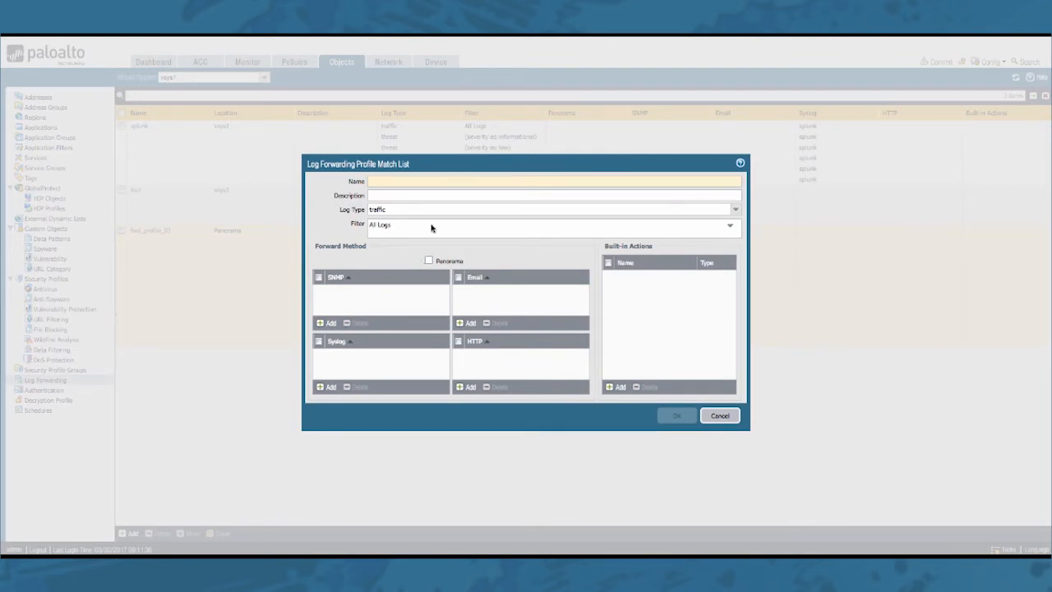
text(matchlistexample)
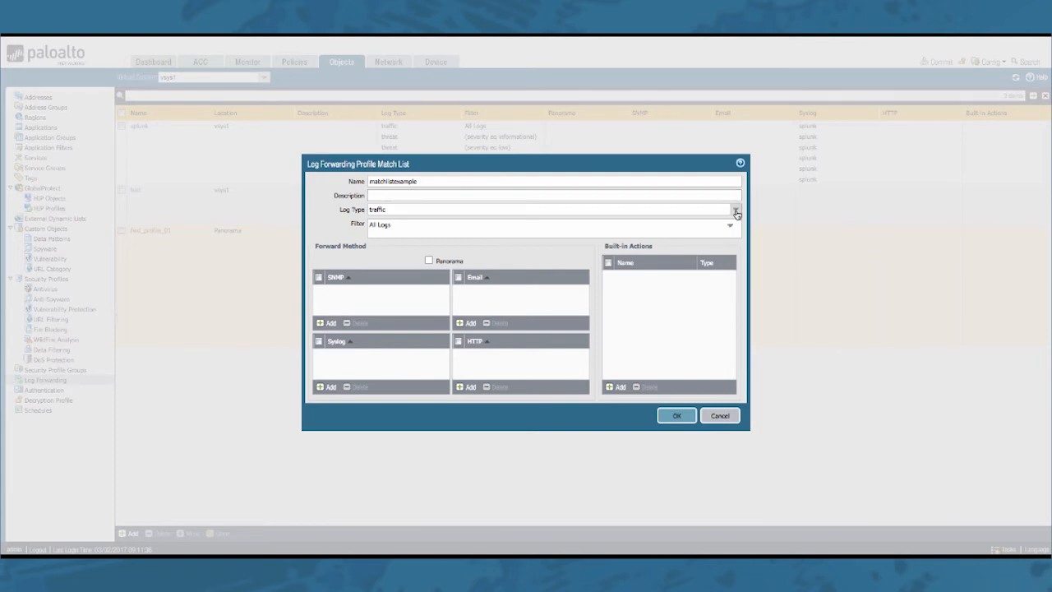
click(735, 211)
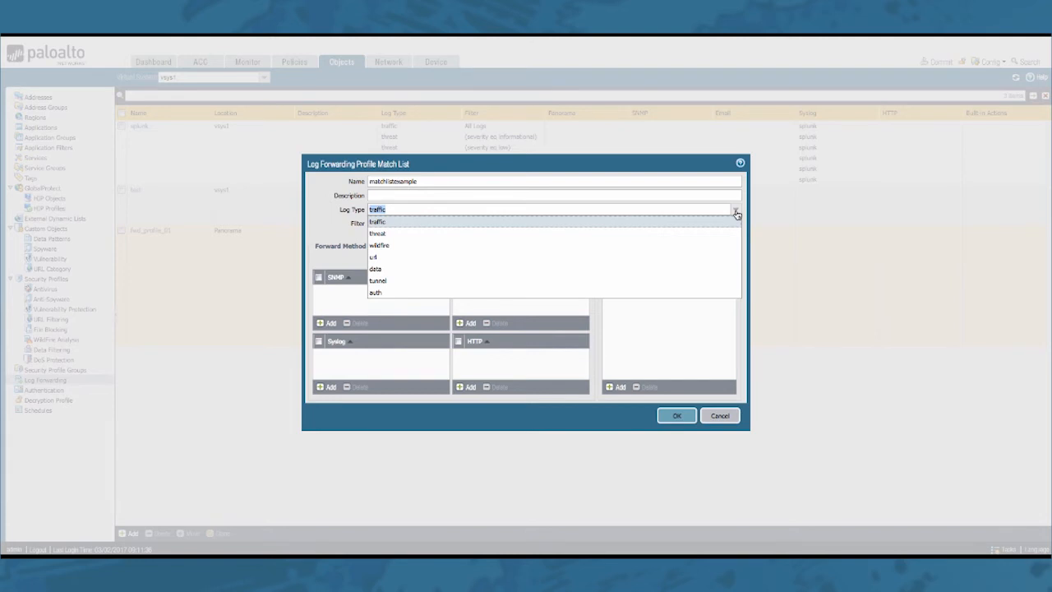
click(376, 233)
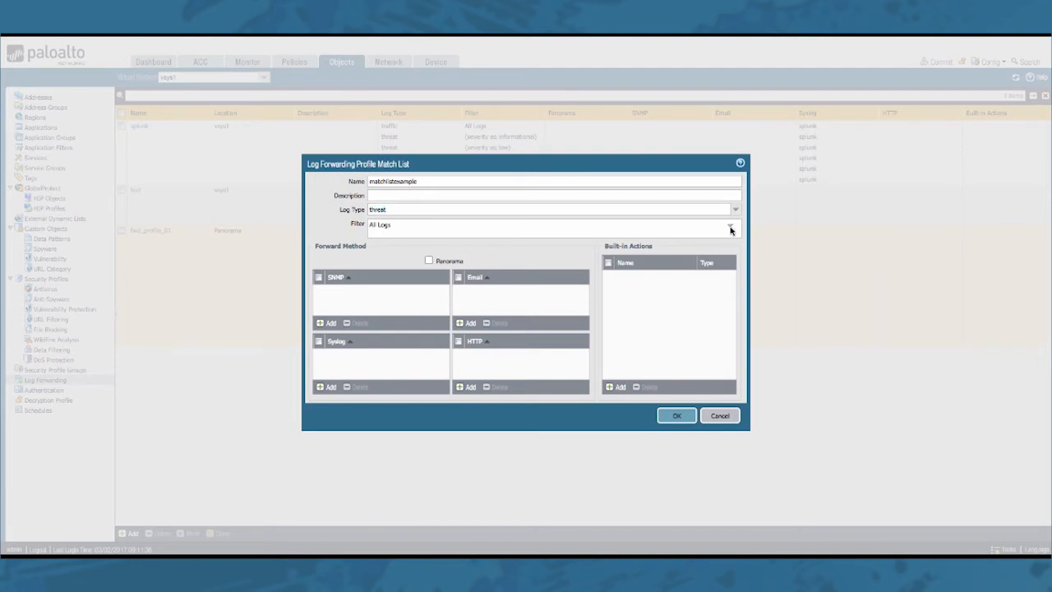
click(730, 225)
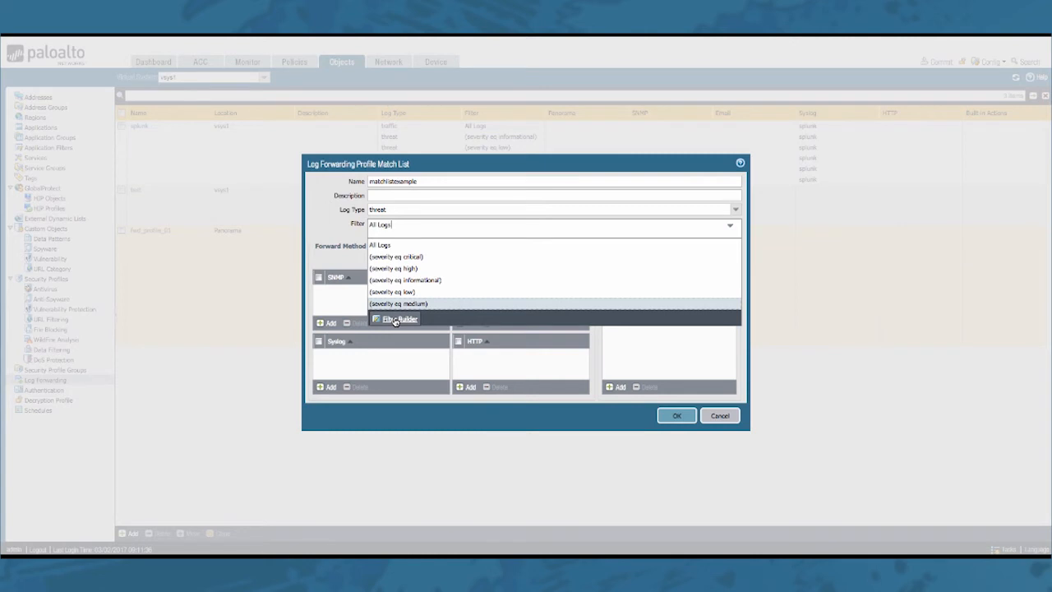
In the filter builder, pick the POODLE Bites Vulnerability threat name from the filtered threat logs
click(399, 319)
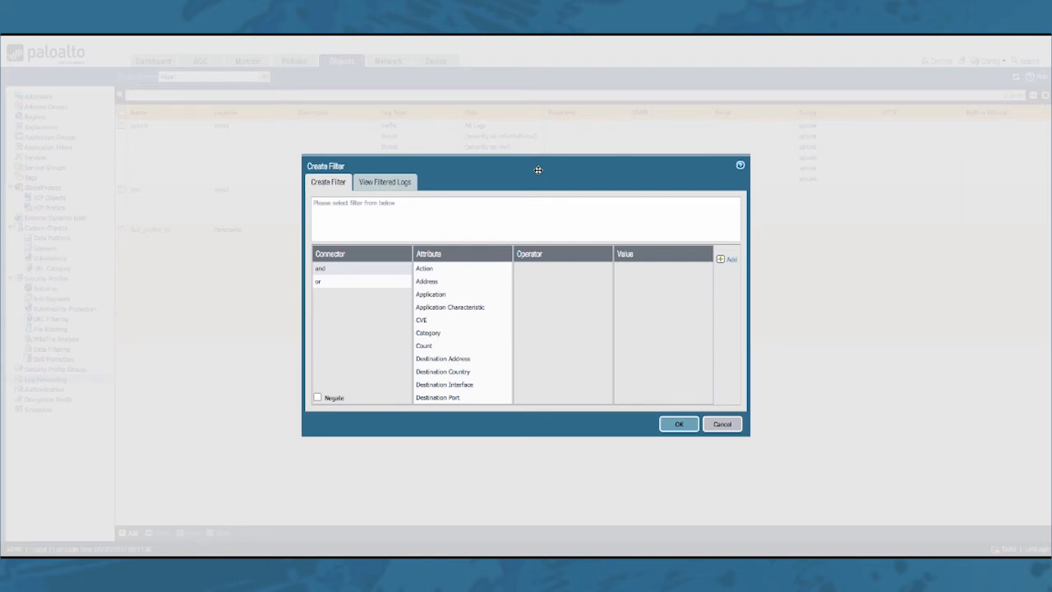
mouse_move(421, 197)
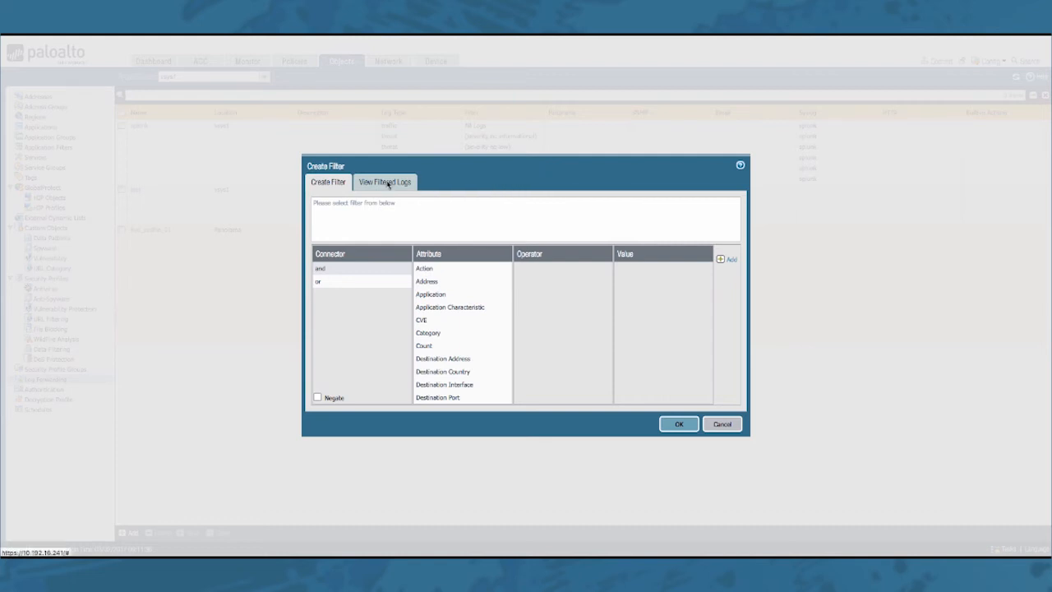
click(385, 180)
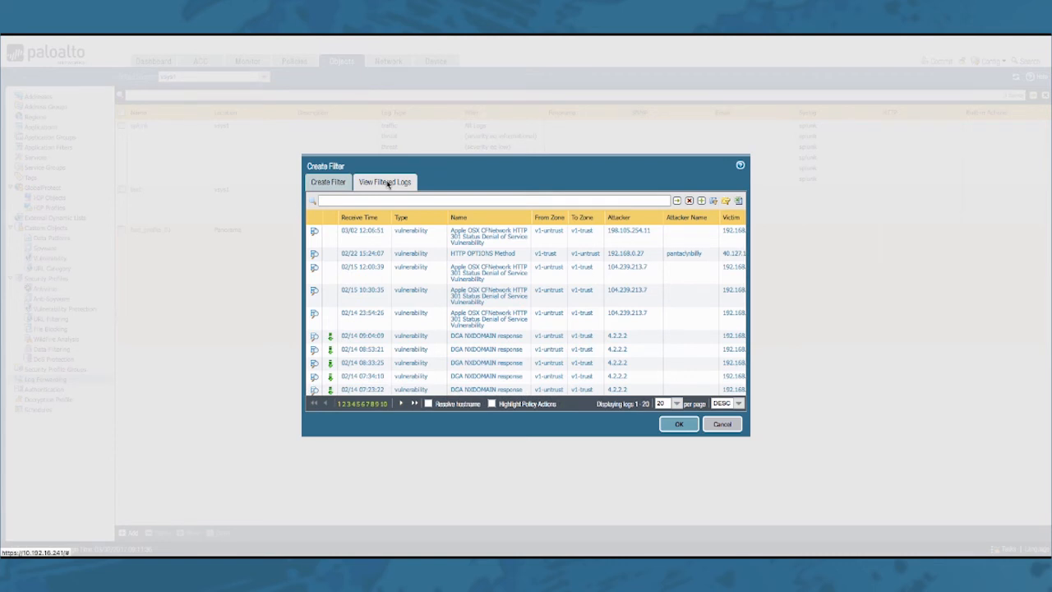
click(328, 181)
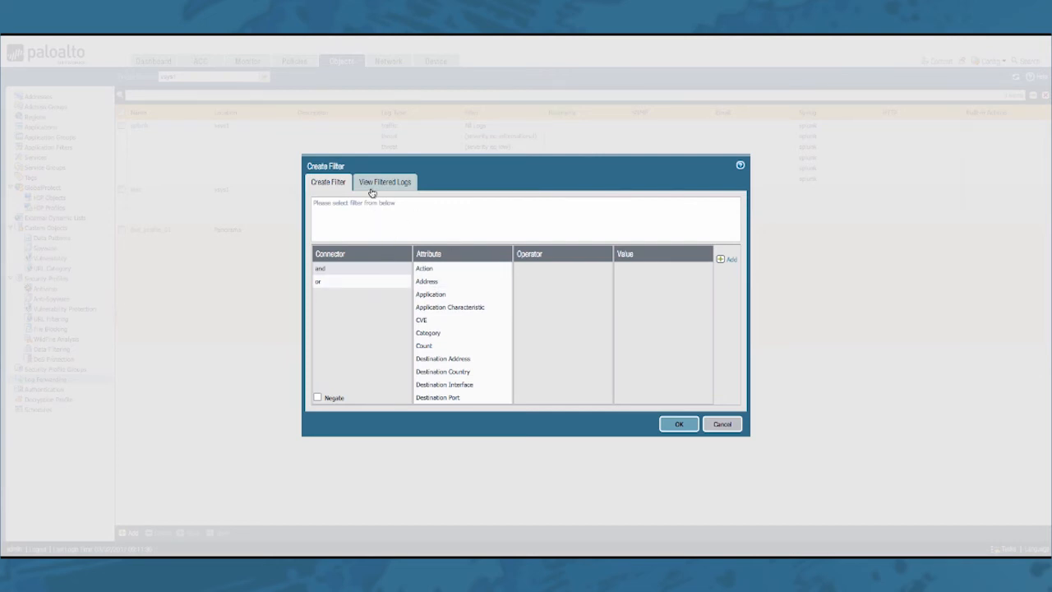
click(385, 181)
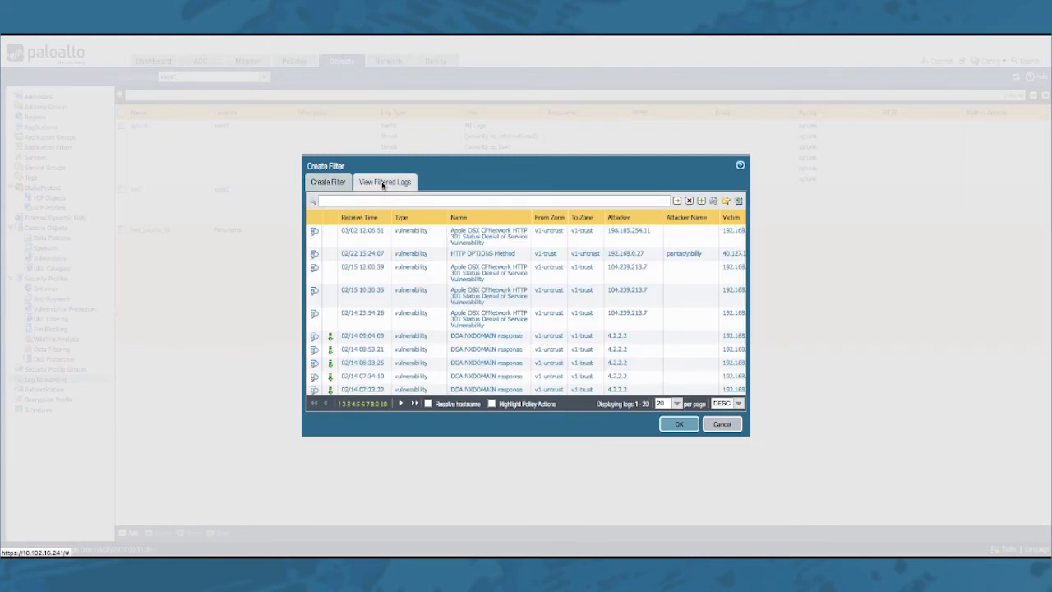
mouse_move(492, 158)
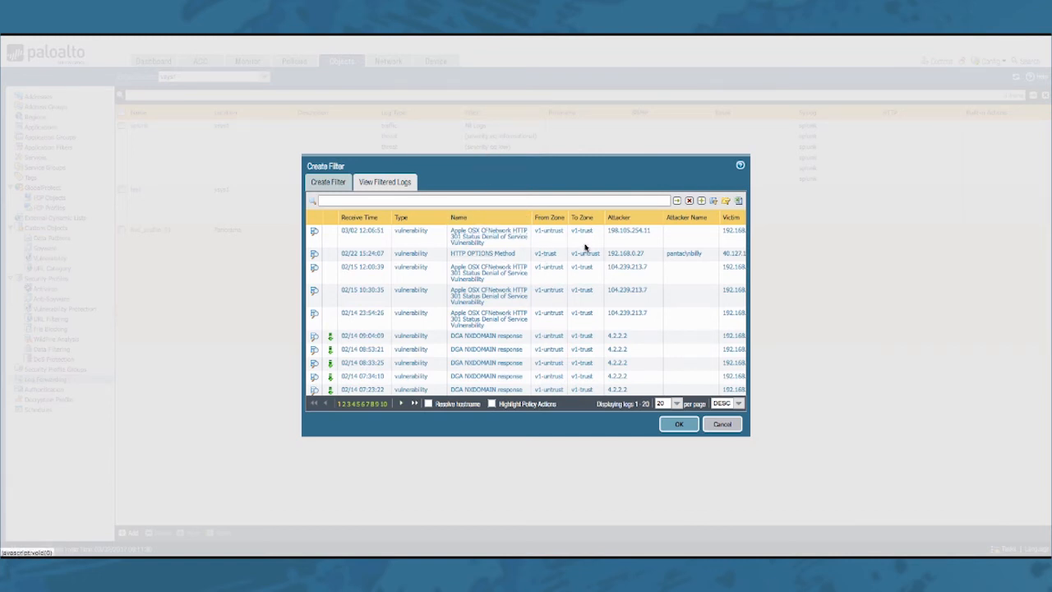
mouse_move(588, 270)
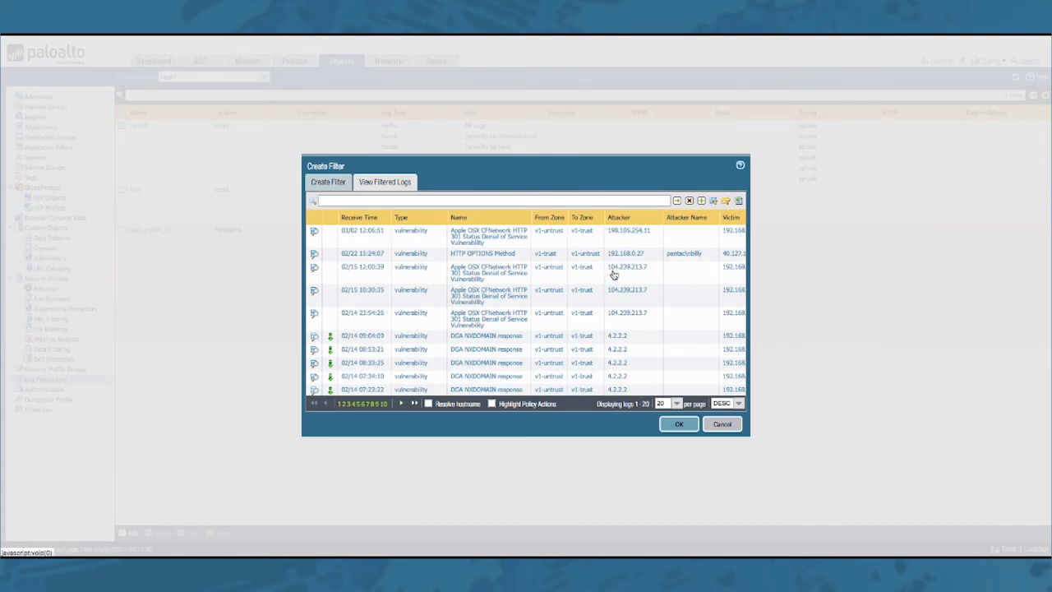
scroll(down, 3)
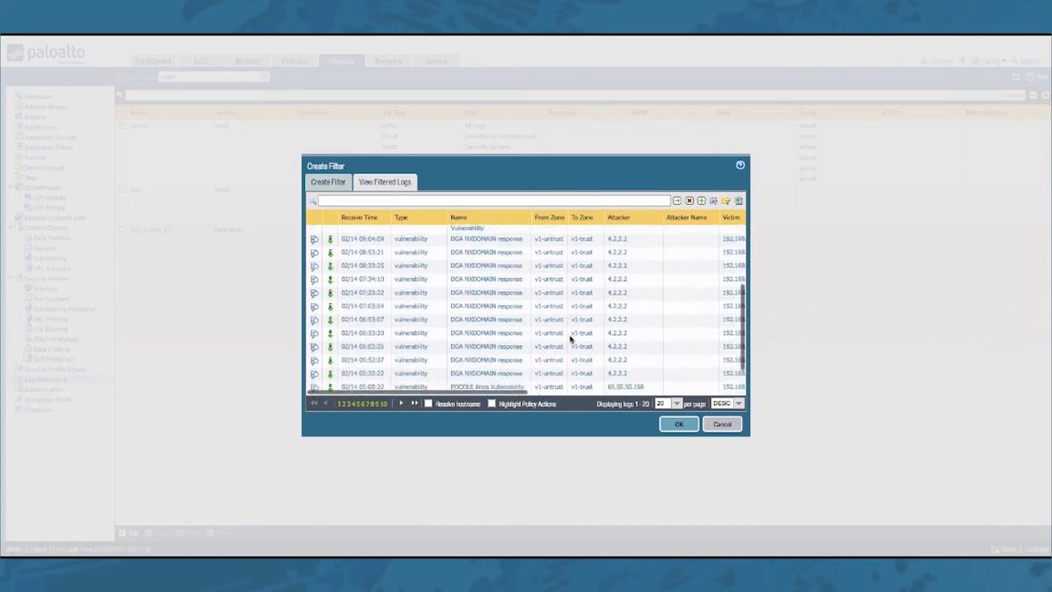
scroll(down, 3)
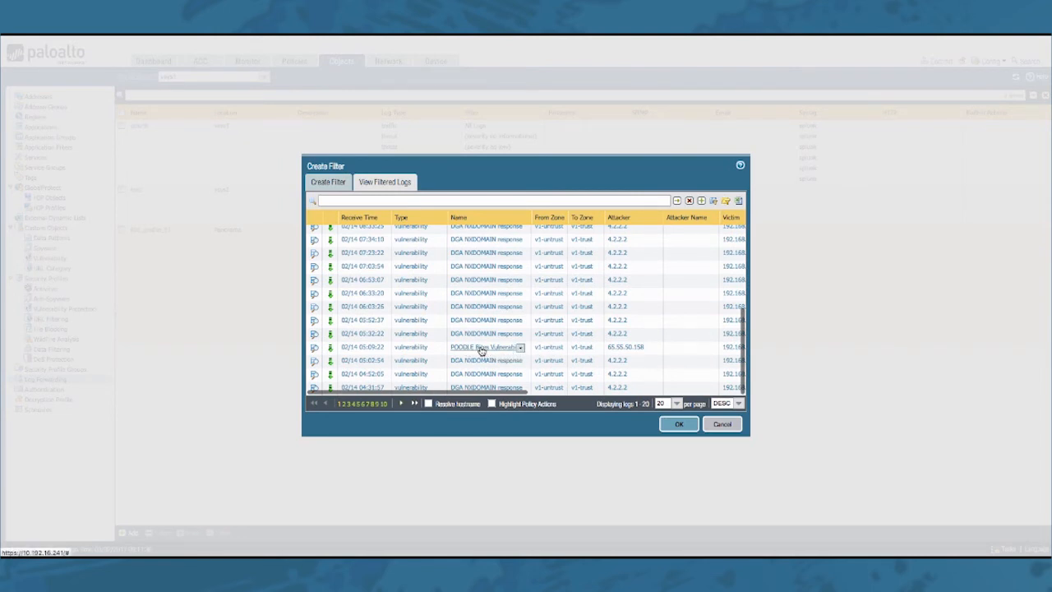
click(485, 347)
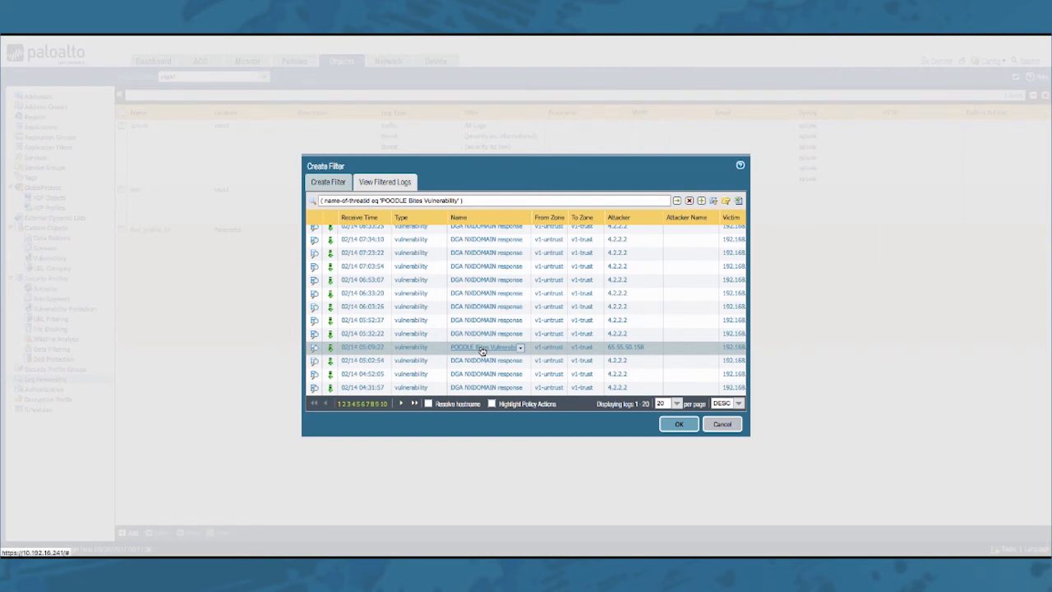
mouse_move(483, 343)
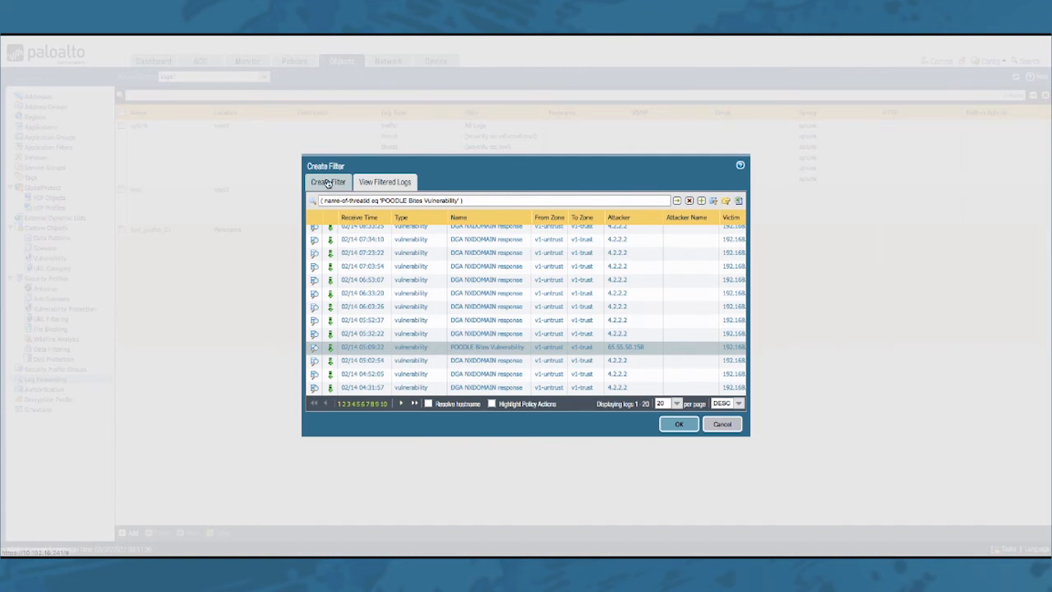
click(327, 180)
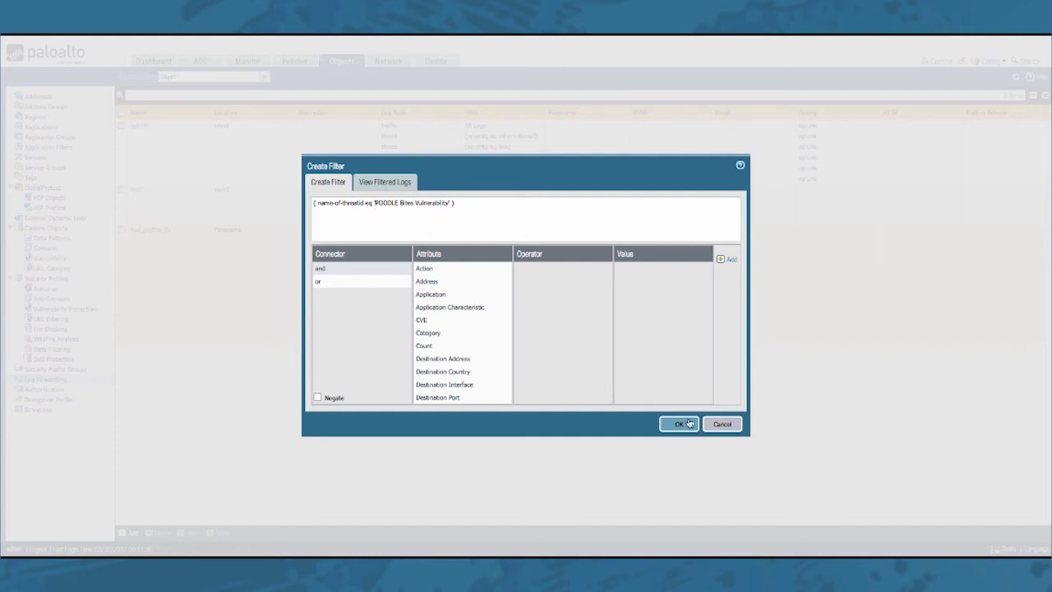
Apply the POODLE filter, forward matching logs to Panorama, and save matchlistexample
click(679, 424)
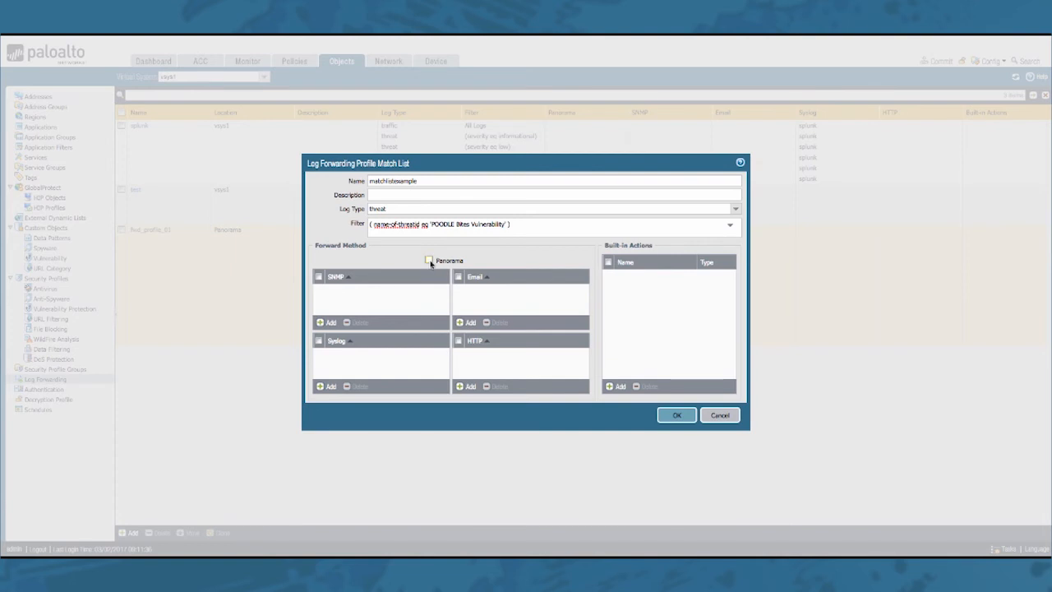
click(428, 260)
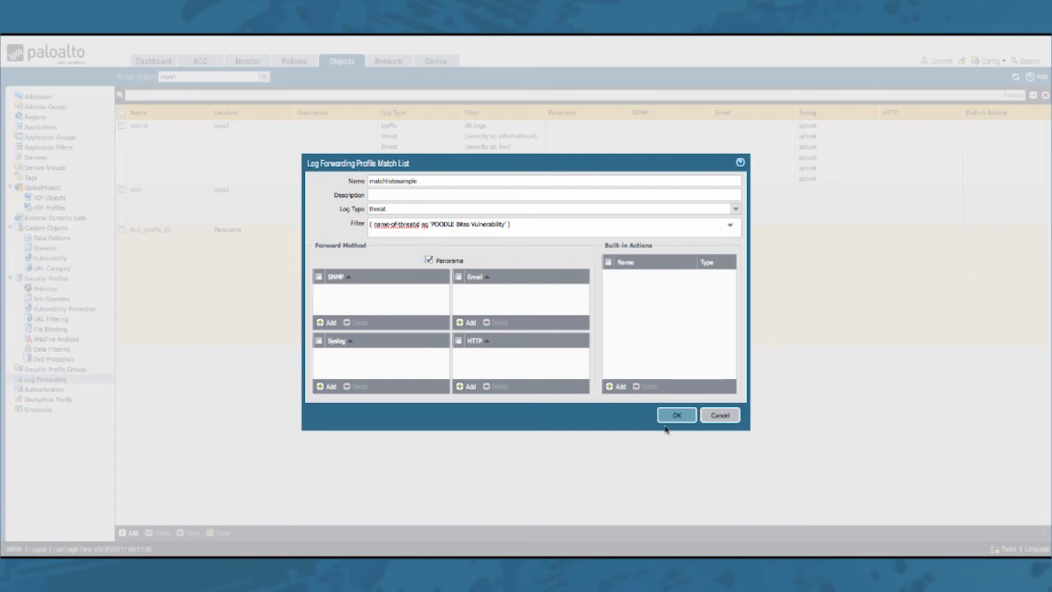
click(678, 414)
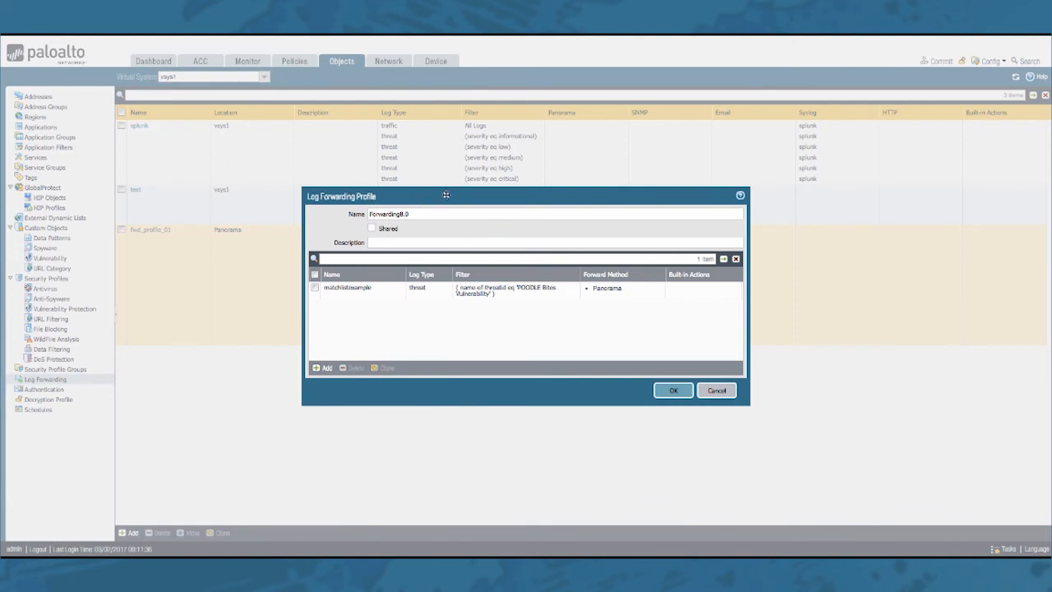
Save the Forwarding8.0 profile so it appears in the Log Forwarding list
click(674, 391)
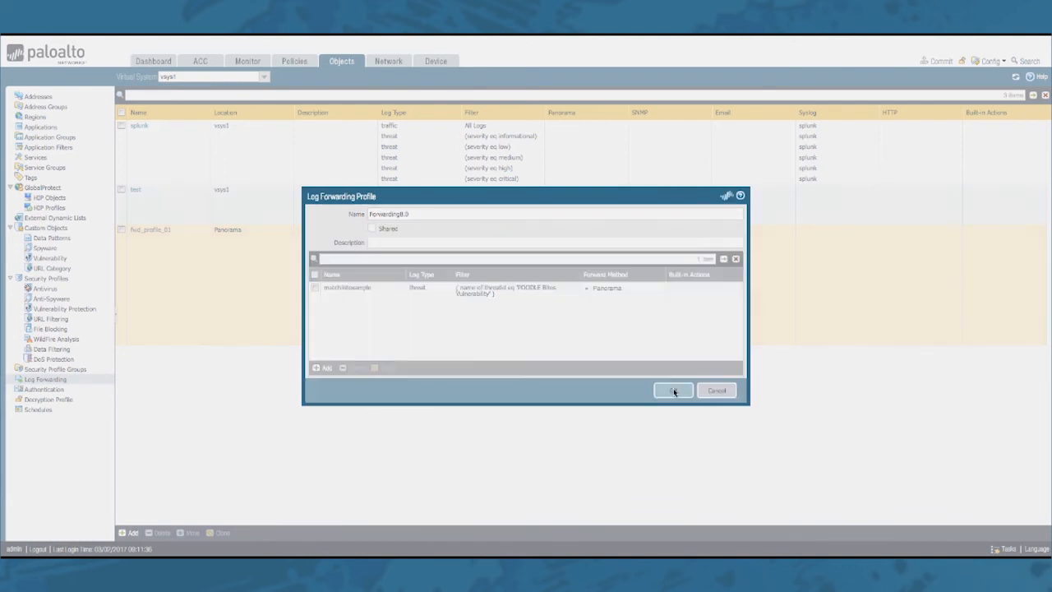
click(674, 390)
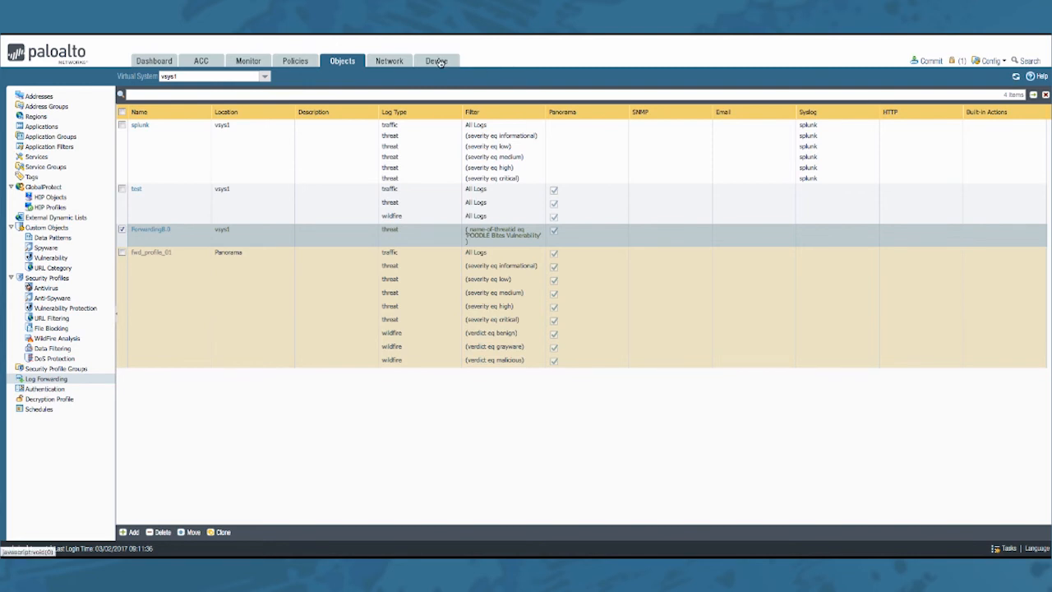
Go to Device Log Settings and scroll to the Configuration log section
click(437, 59)
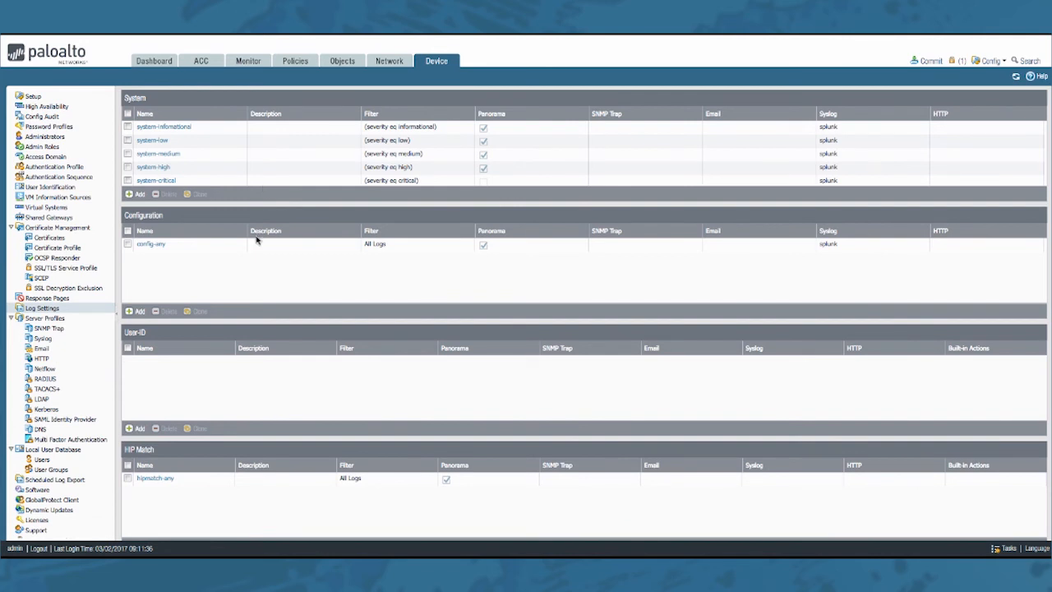
scroll(down, 3)
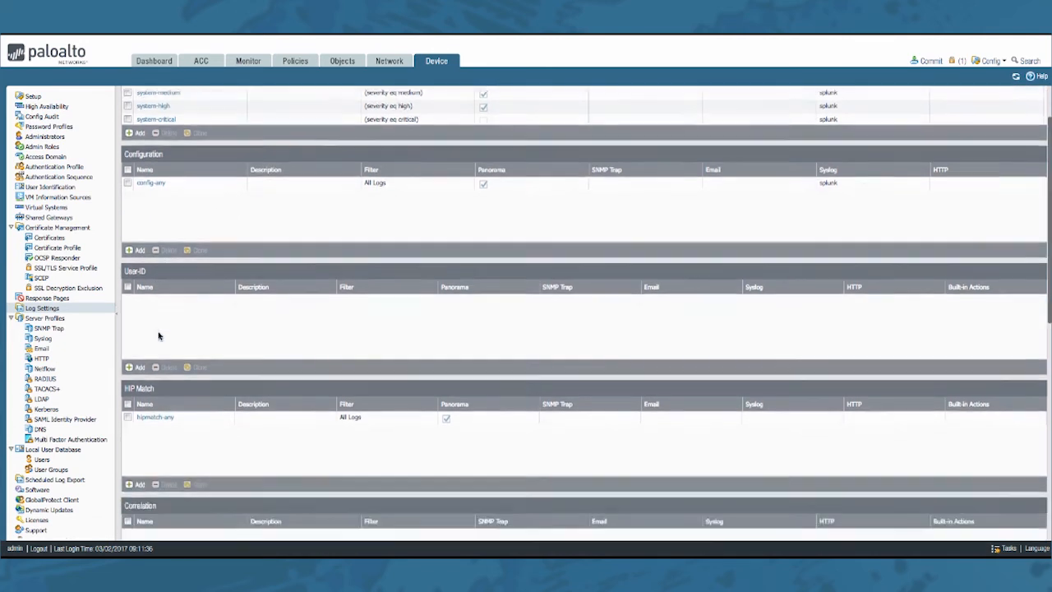
scroll(down, 3)
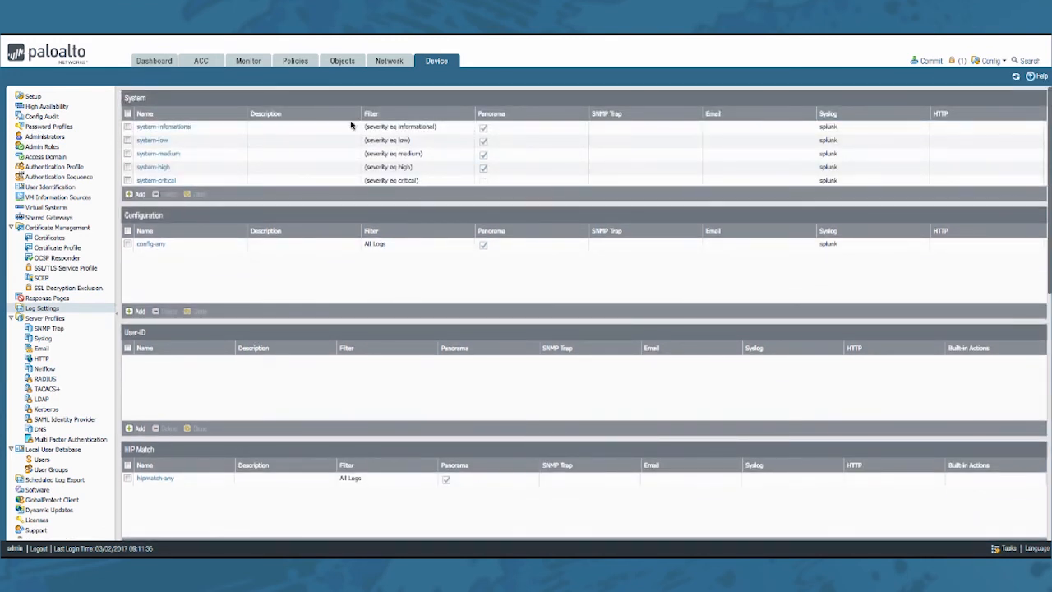
mouse_move(351, 97)
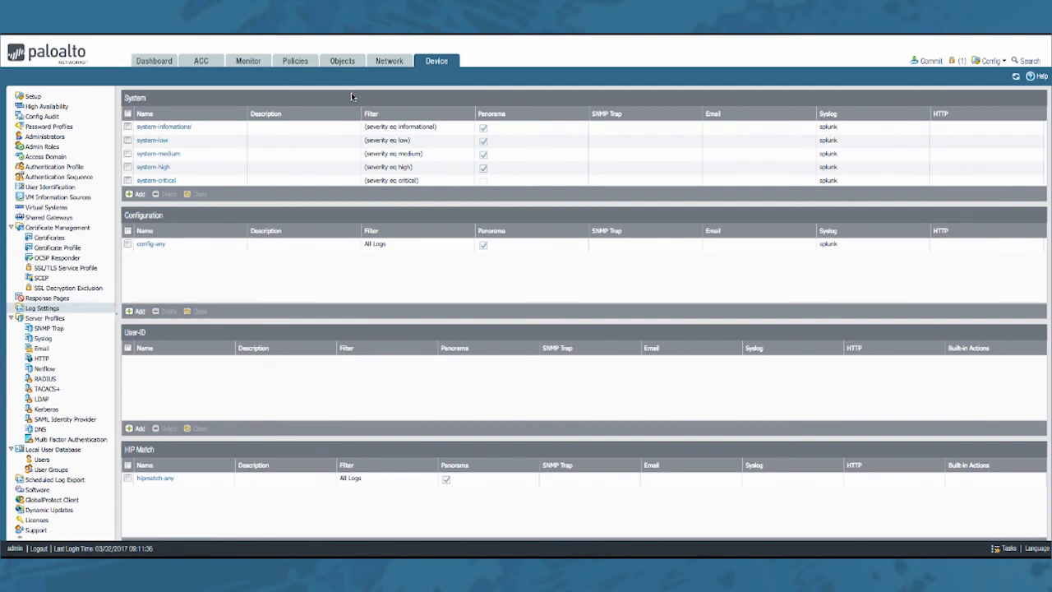
mouse_move(204, 214)
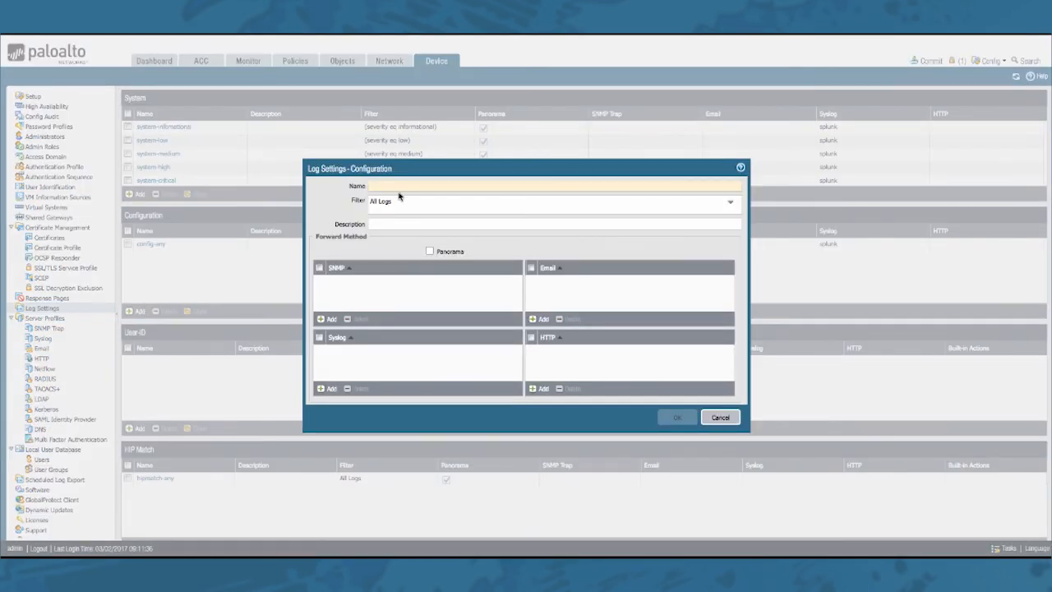
Name the configuration log setting 'test8' and choose Filter Builder for its filter
click(551, 186)
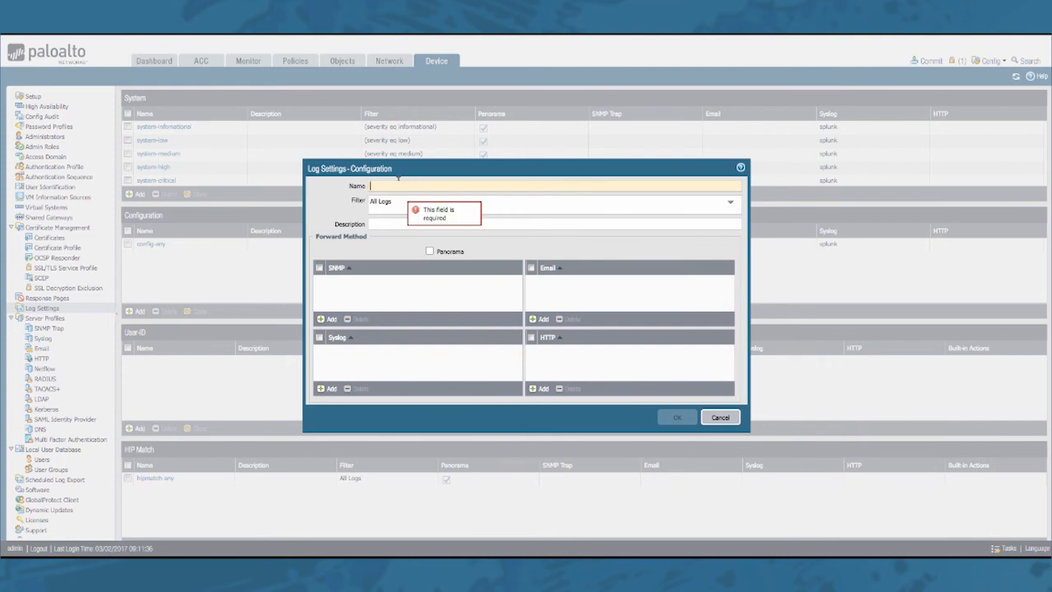
text(test8.0)
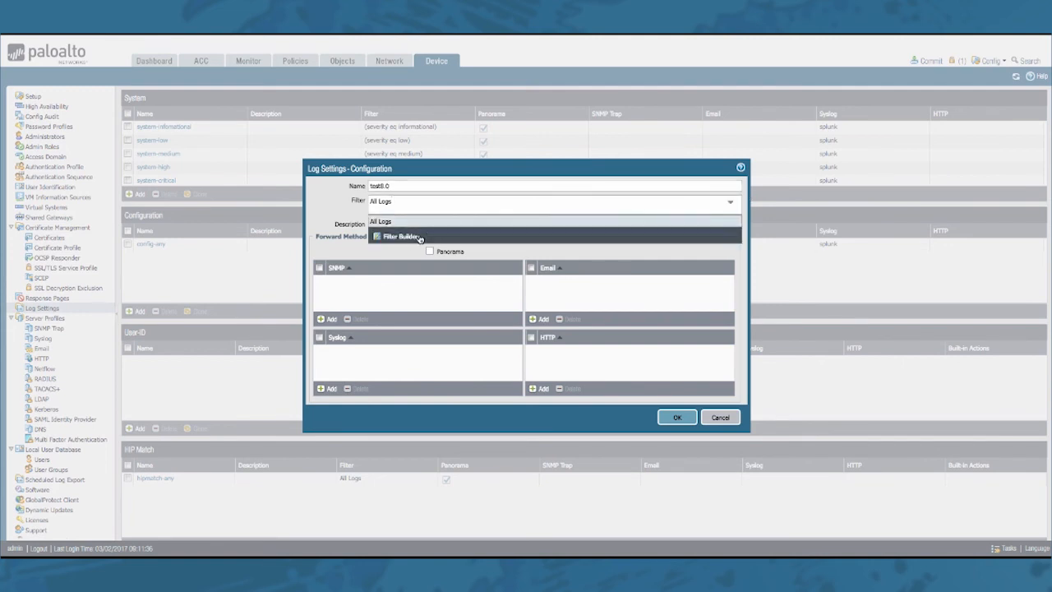
click(401, 237)
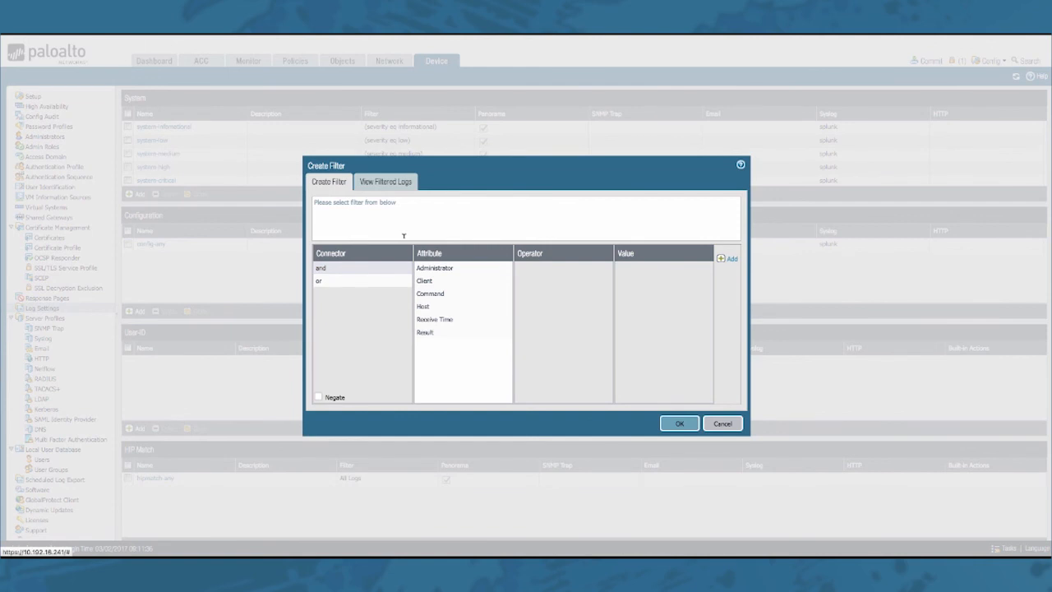
mouse_move(382, 191)
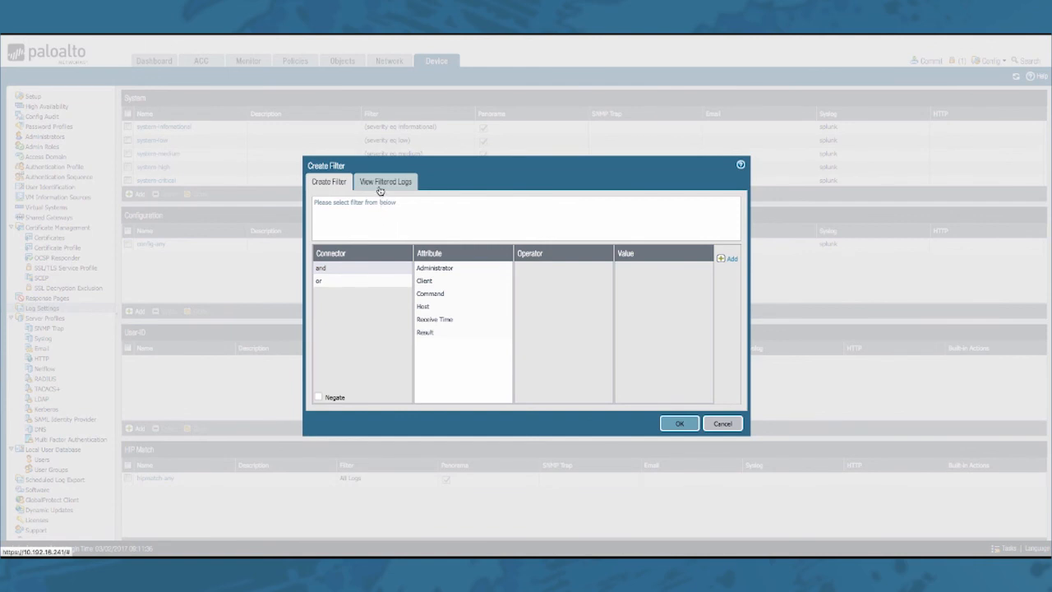
Build the filter from the admin entry in the Administrator column of the previewed logs
click(385, 181)
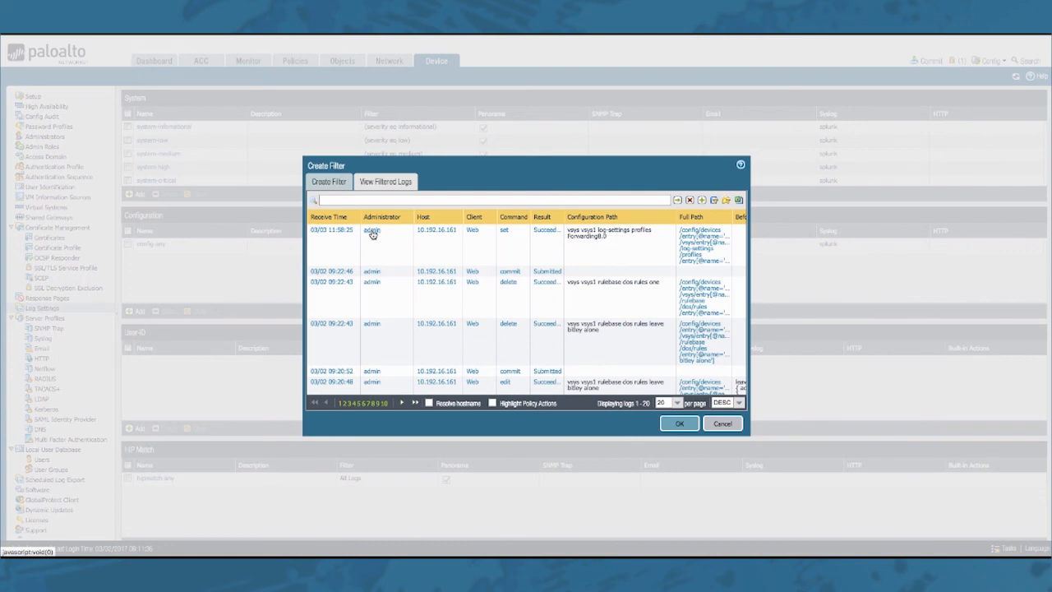
click(372, 230)
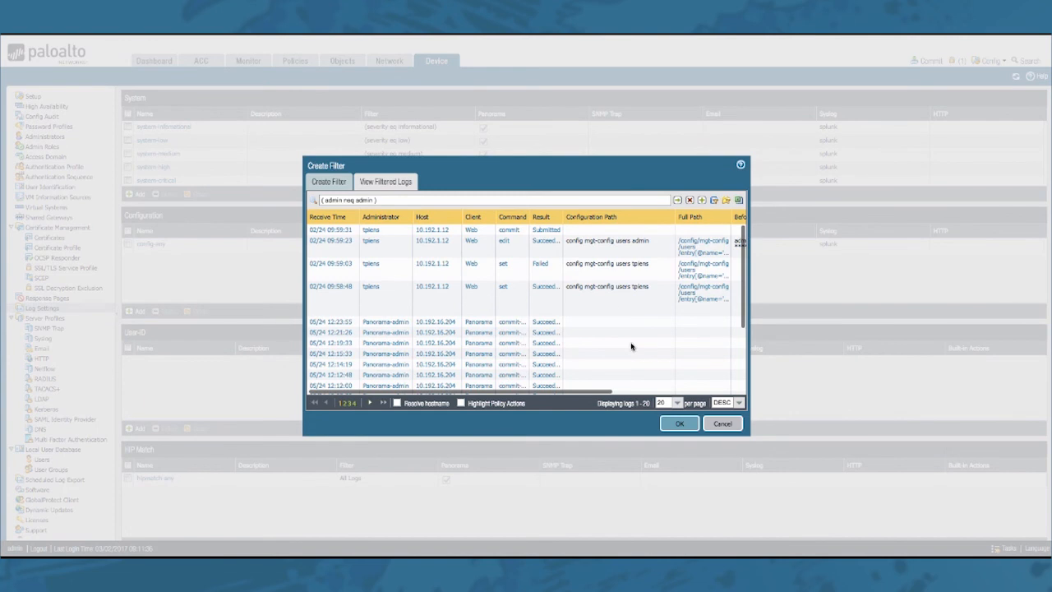
click(679, 423)
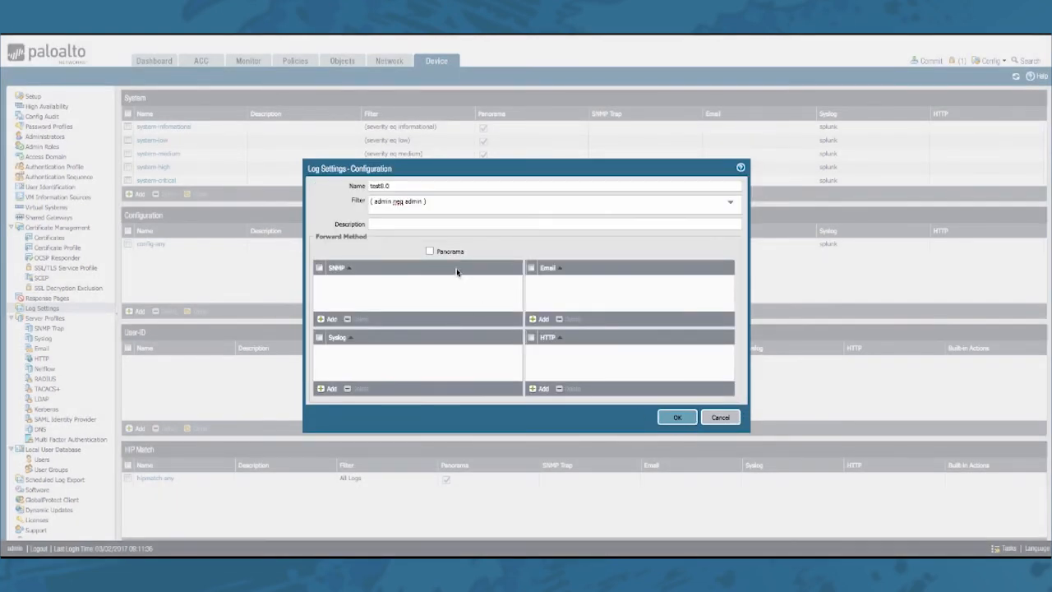
Enable Panorama forwarding and save the test8 configuration log setting
click(429, 250)
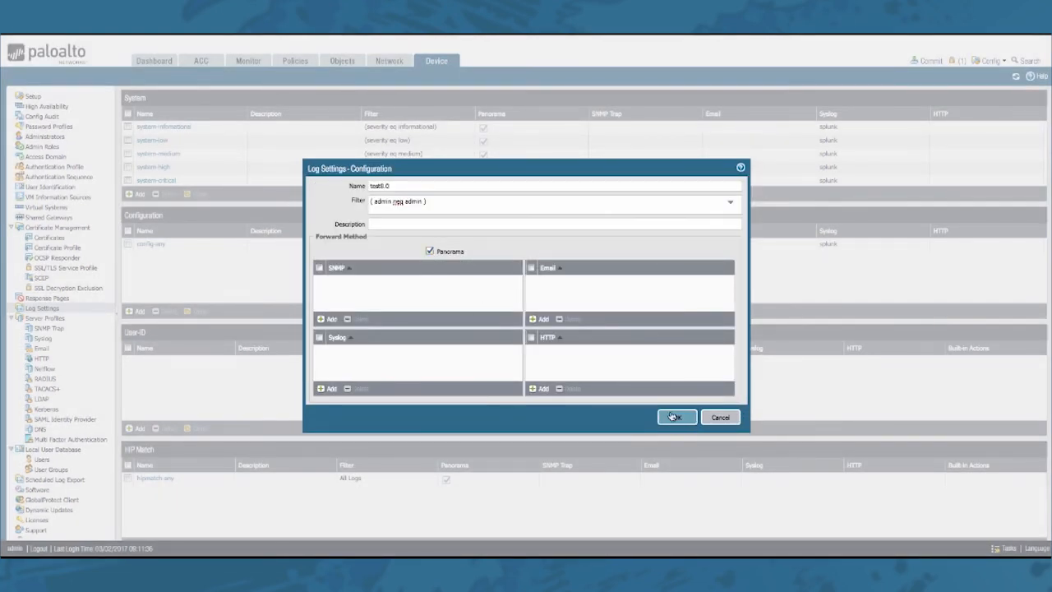
click(676, 417)
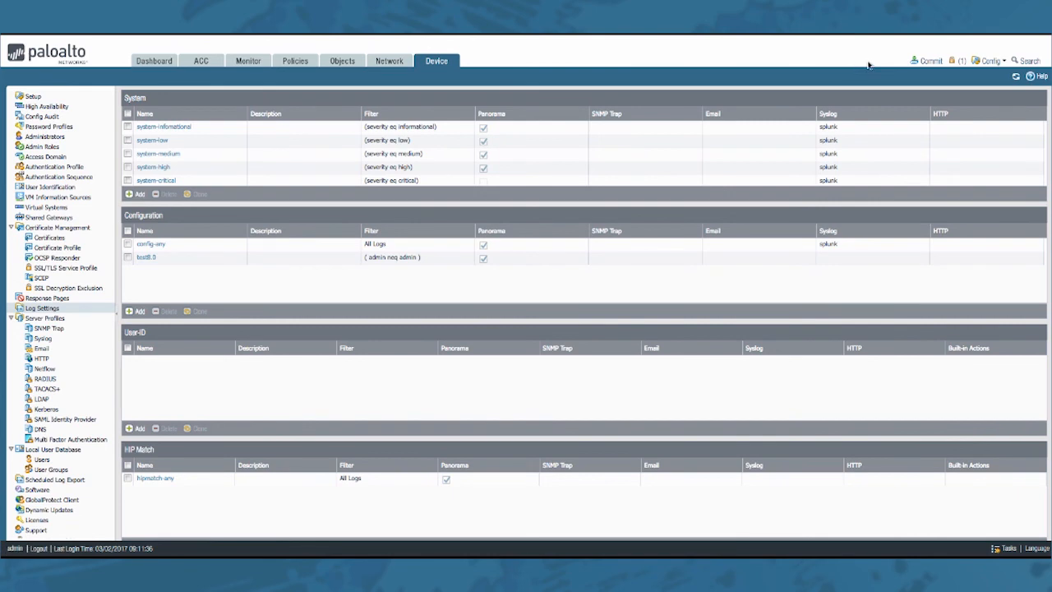
Commit all pending configuration changes on the device
click(929, 59)
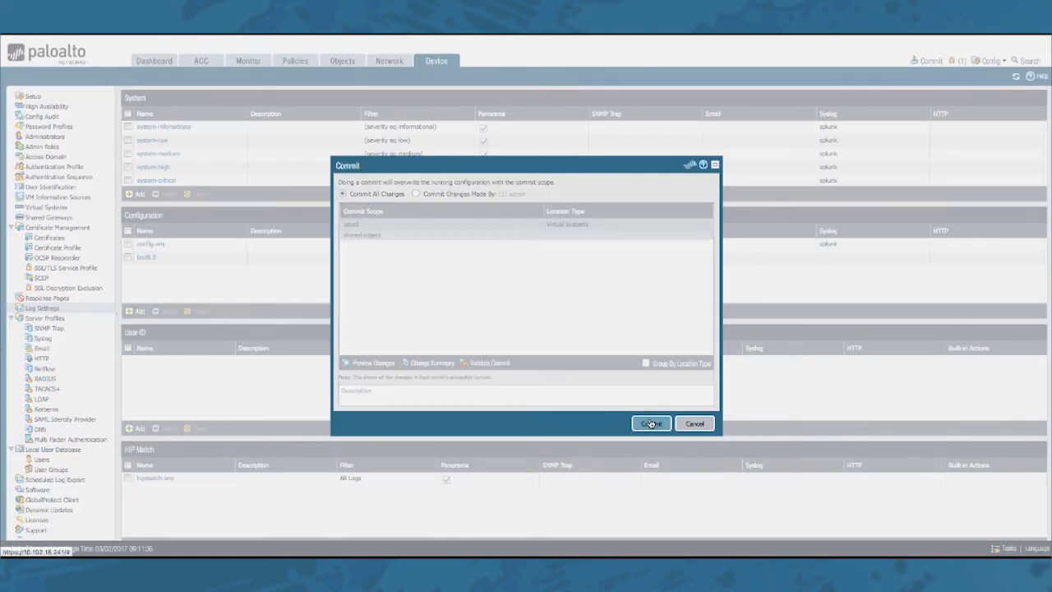
click(651, 424)
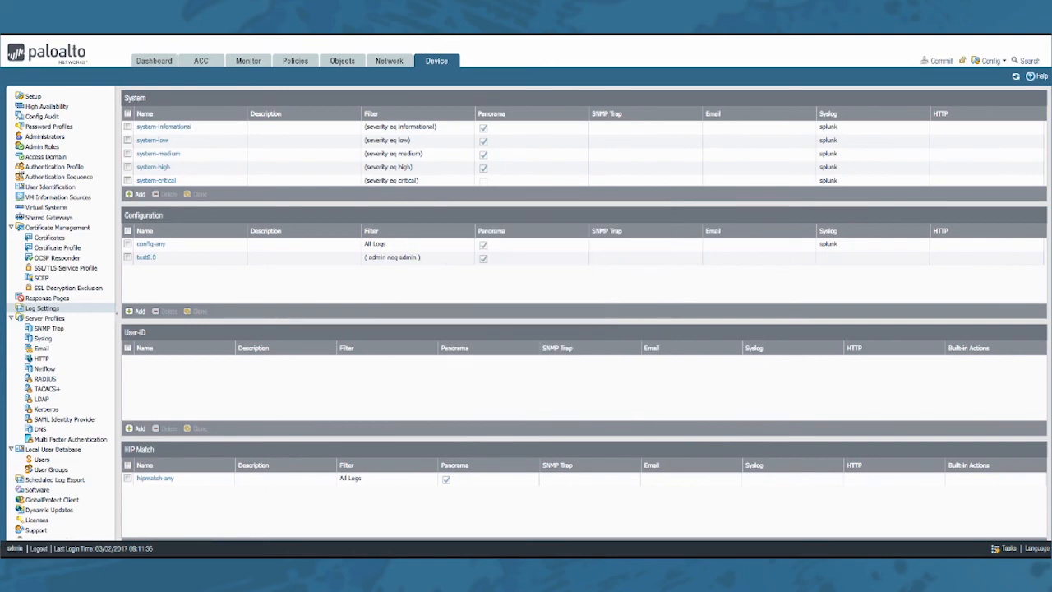